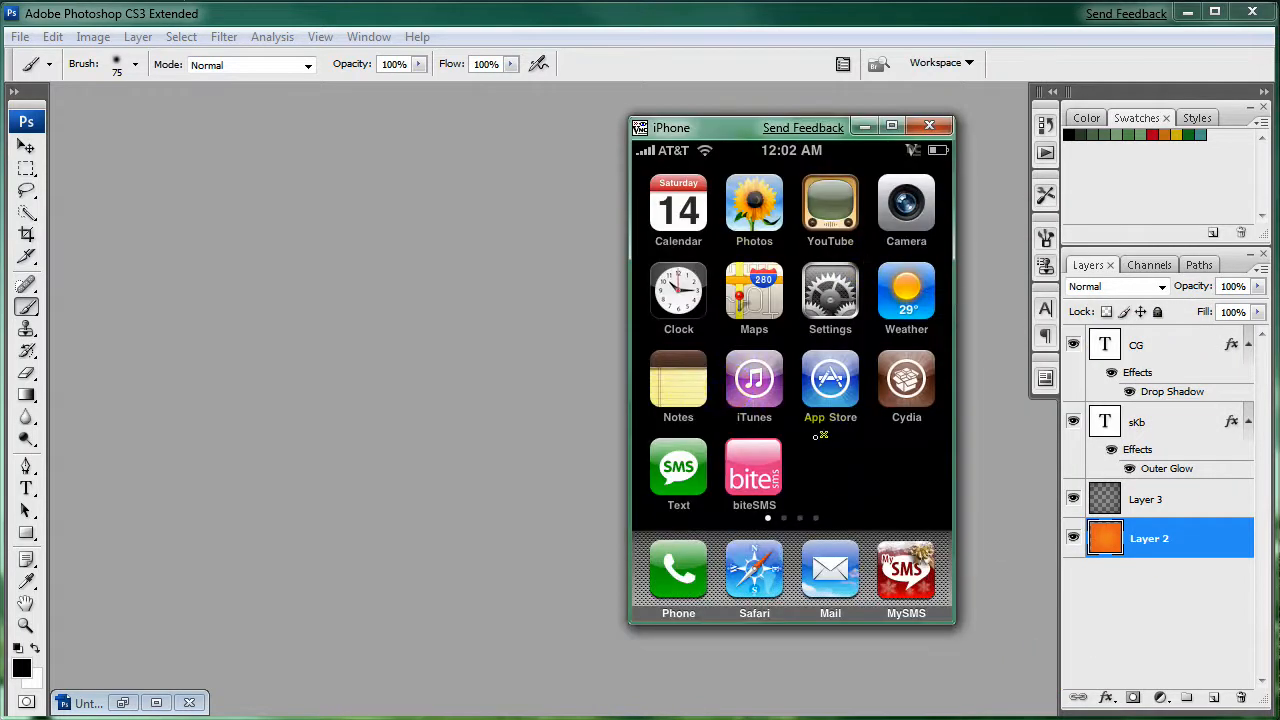
{"action": "mouse_move", "coordinate": [838, 455]}
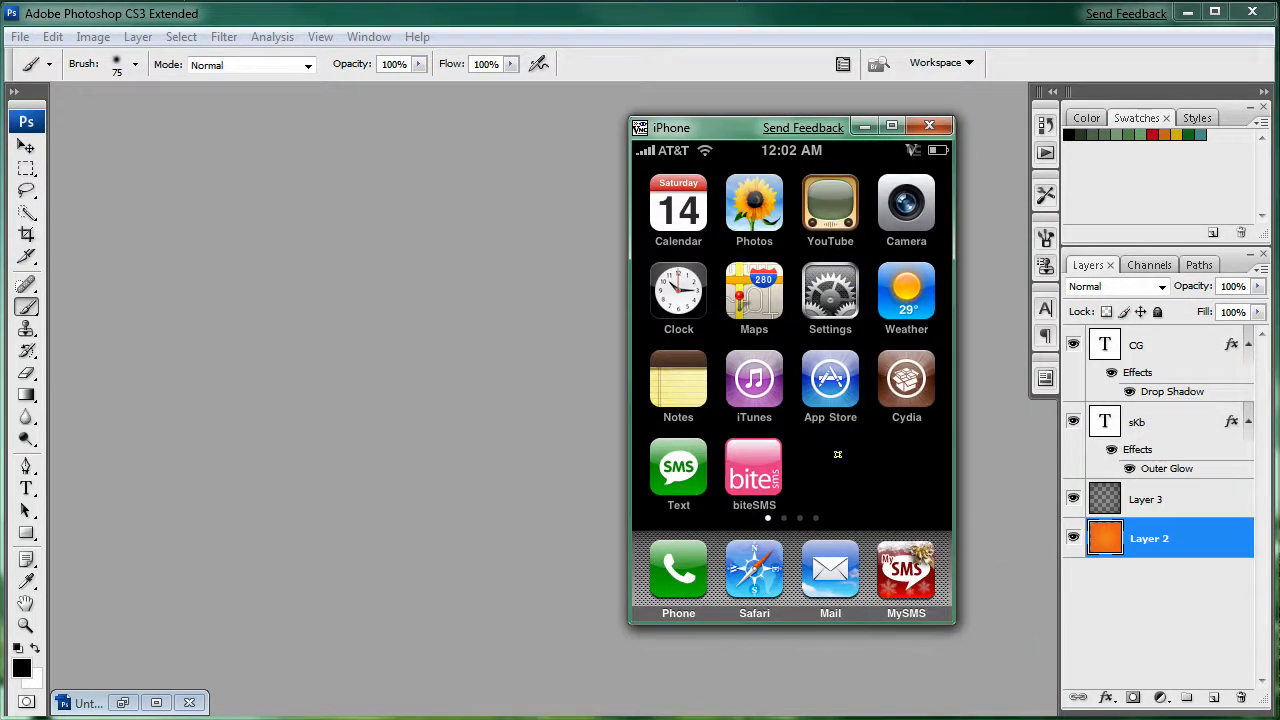
{"action": "mouse_move", "coordinate": [808, 456]}
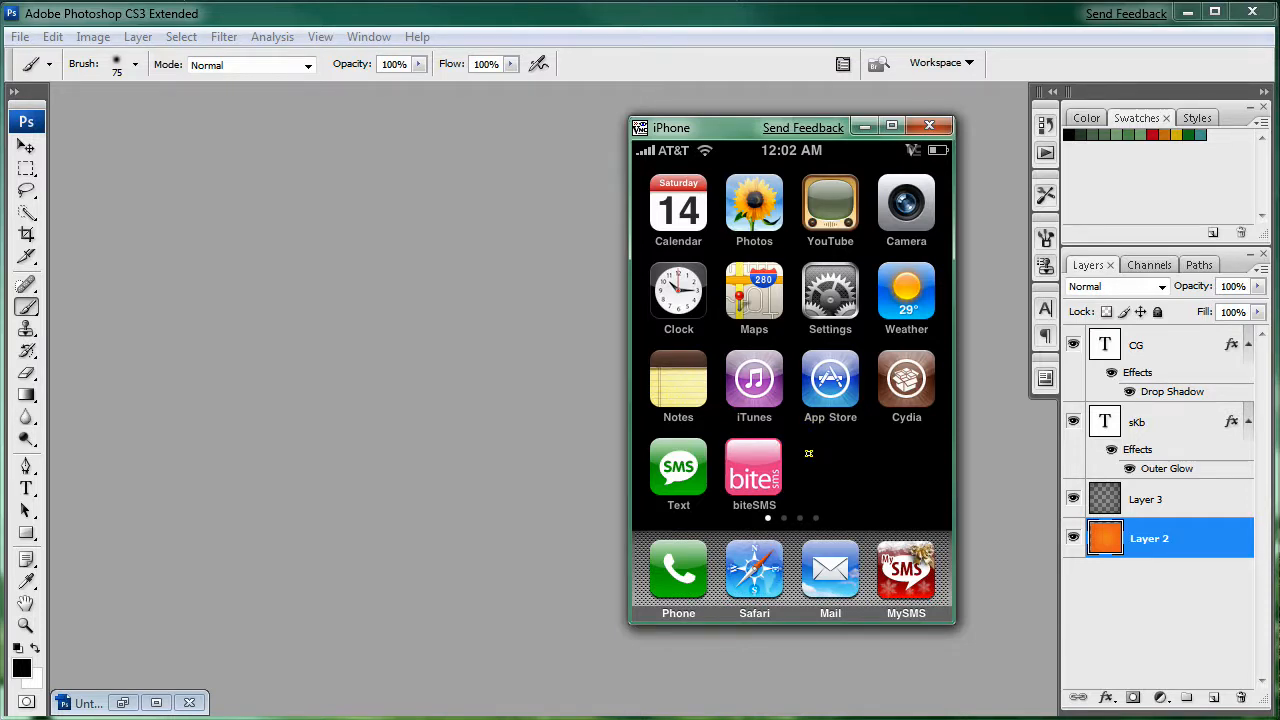
{"action": "mouse_move", "coordinate": [754, 570]}
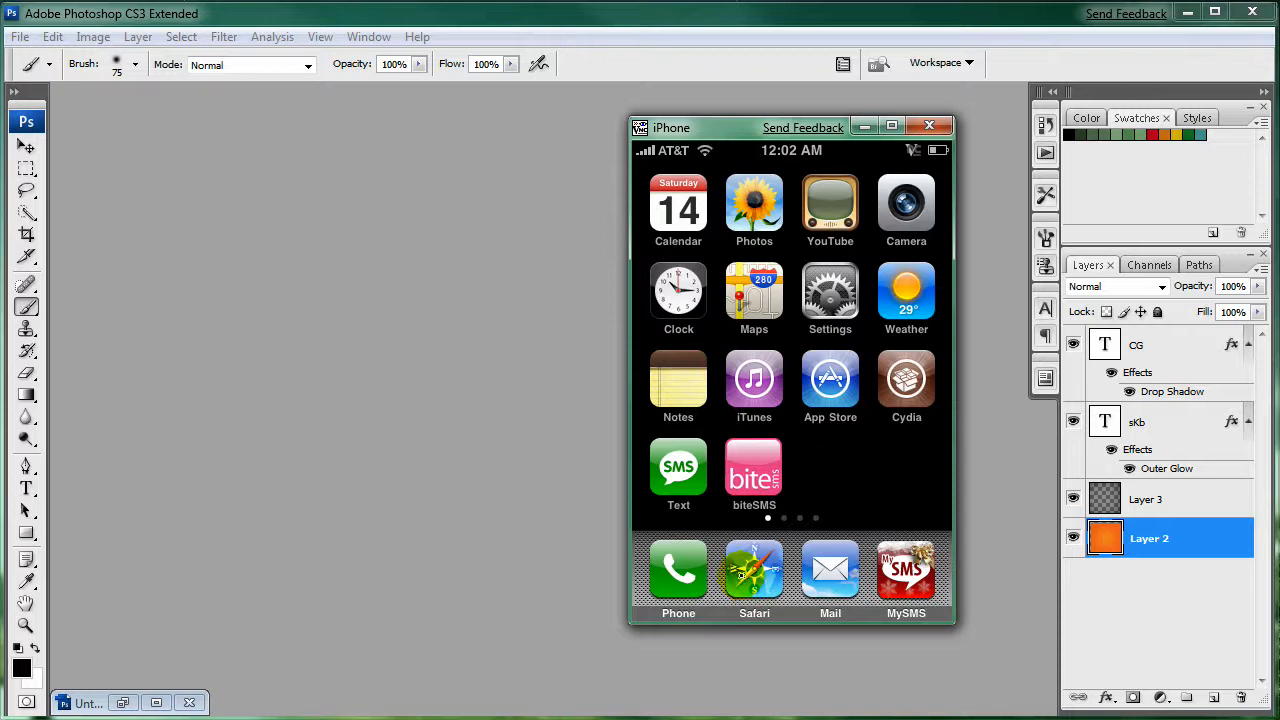
- Launch Safari from the simulator dock to load the skbcg.com homepage
{"action": "left_click", "coordinate": [754, 570]}
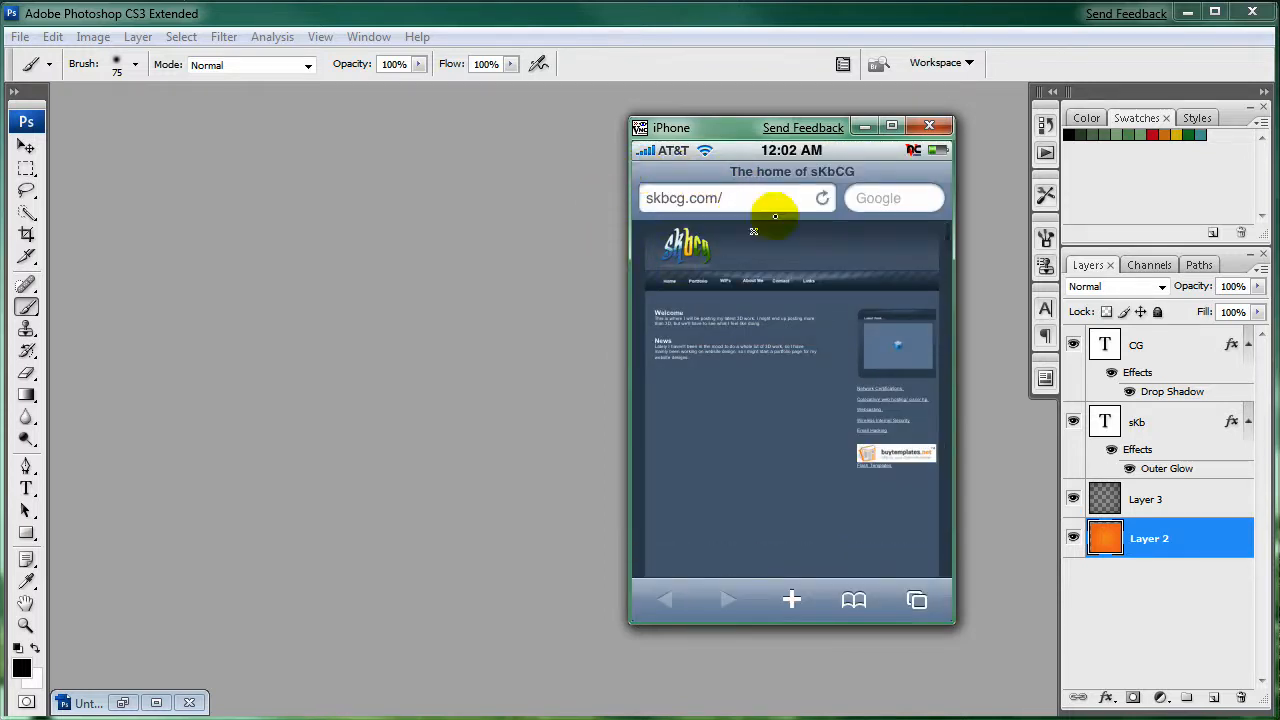
{"action": "mouse_move", "coordinate": [775, 580]}
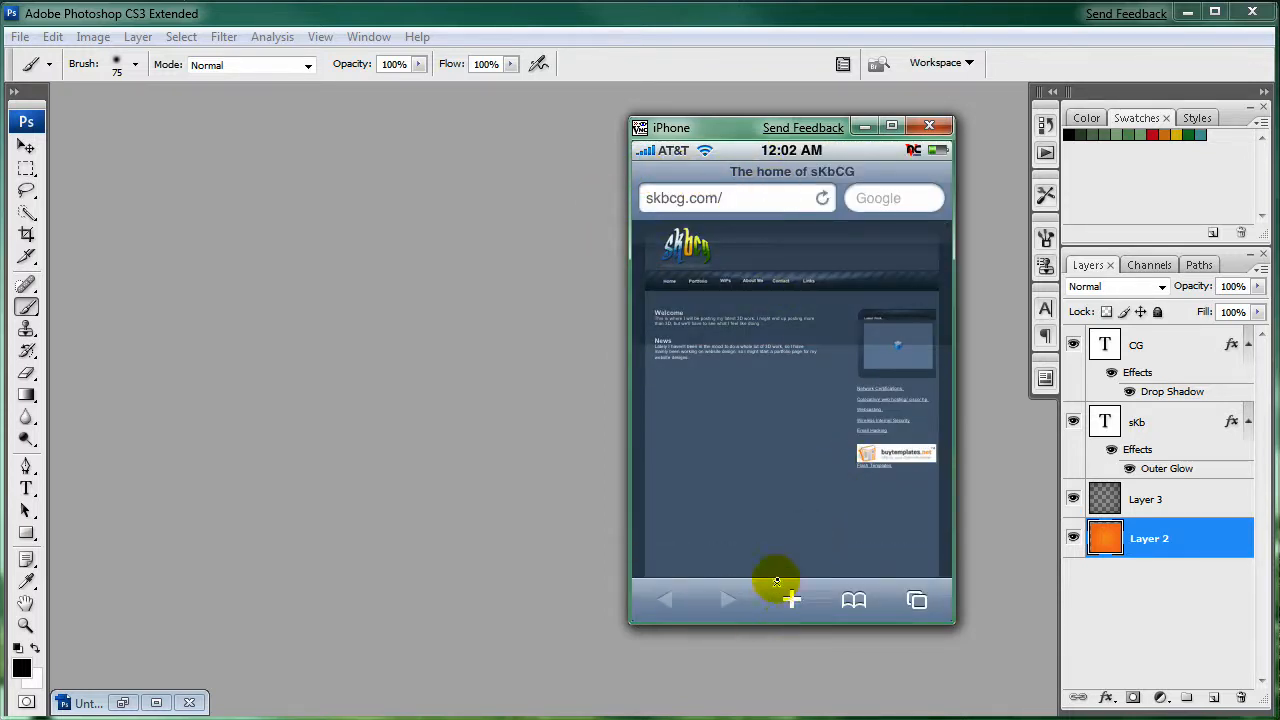
- Preview the default Add to Home Screen icon, cancel, and close the iPhone simulator
{"action": "left_click", "coordinate": [792, 599]}
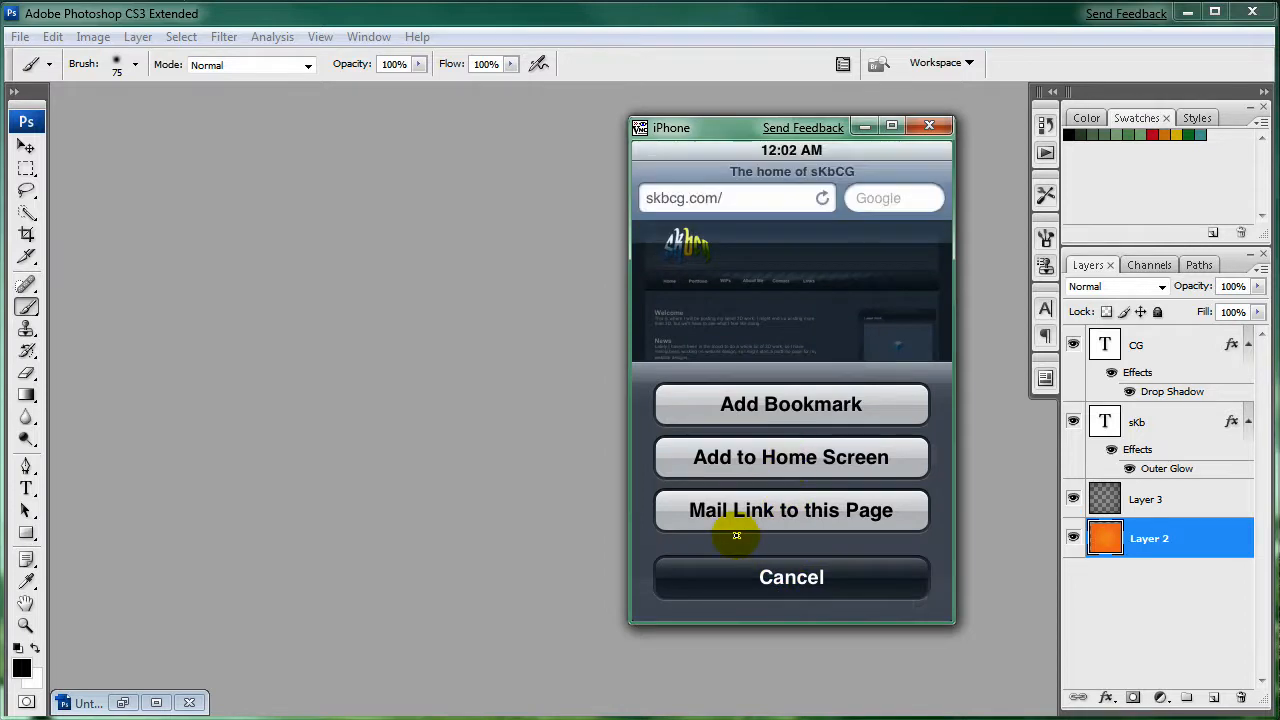
{"action": "left_click", "coordinate": [791, 457]}
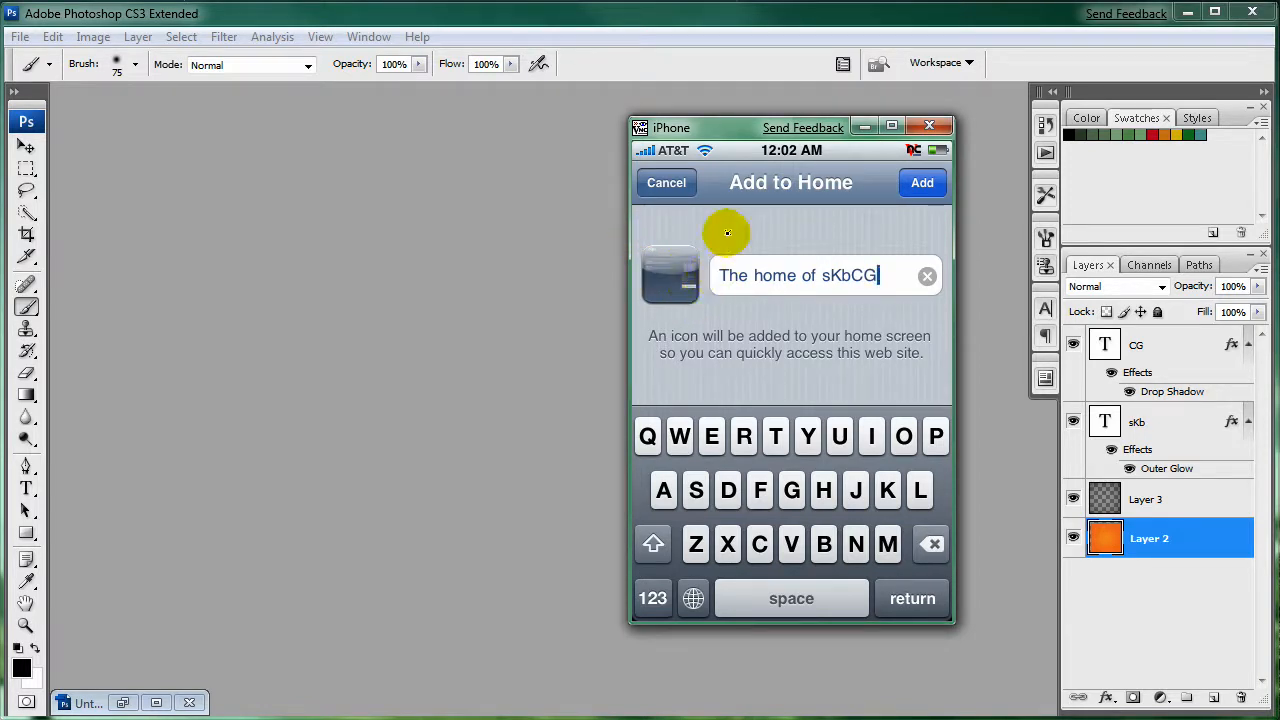
{"action": "mouse_move", "coordinate": [630, 348]}
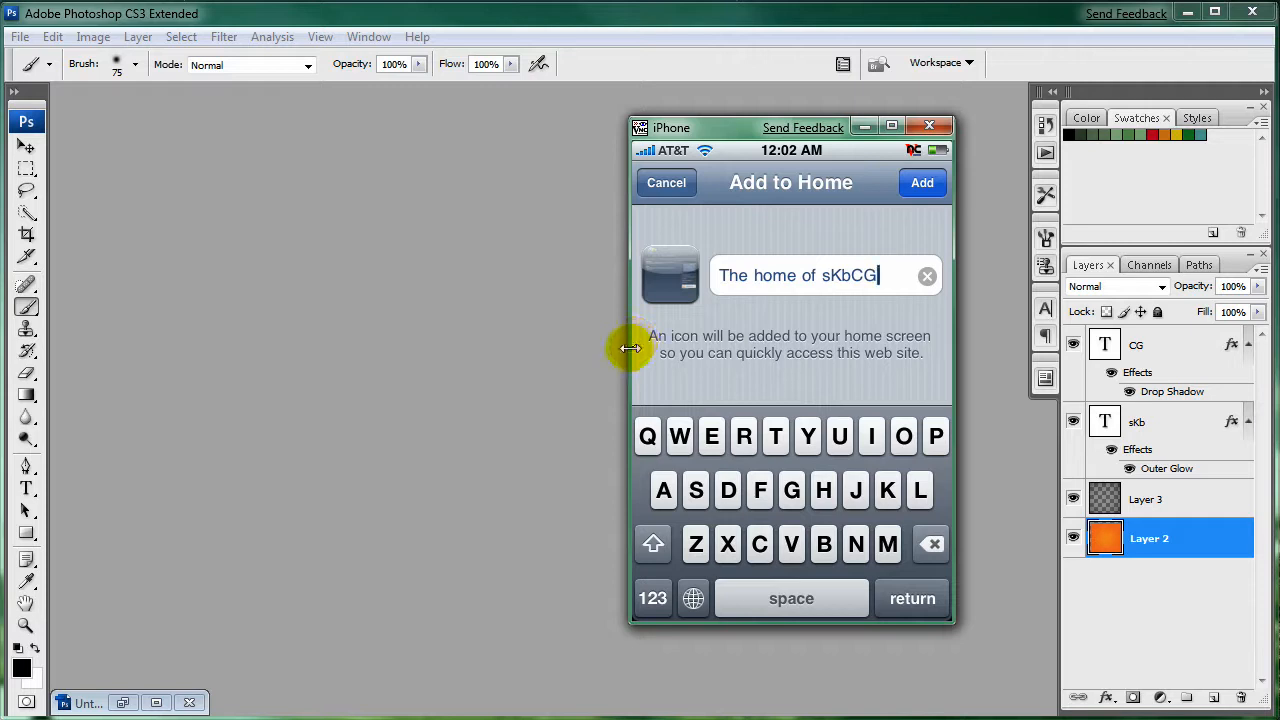
{"action": "mouse_move", "coordinate": [796, 250]}
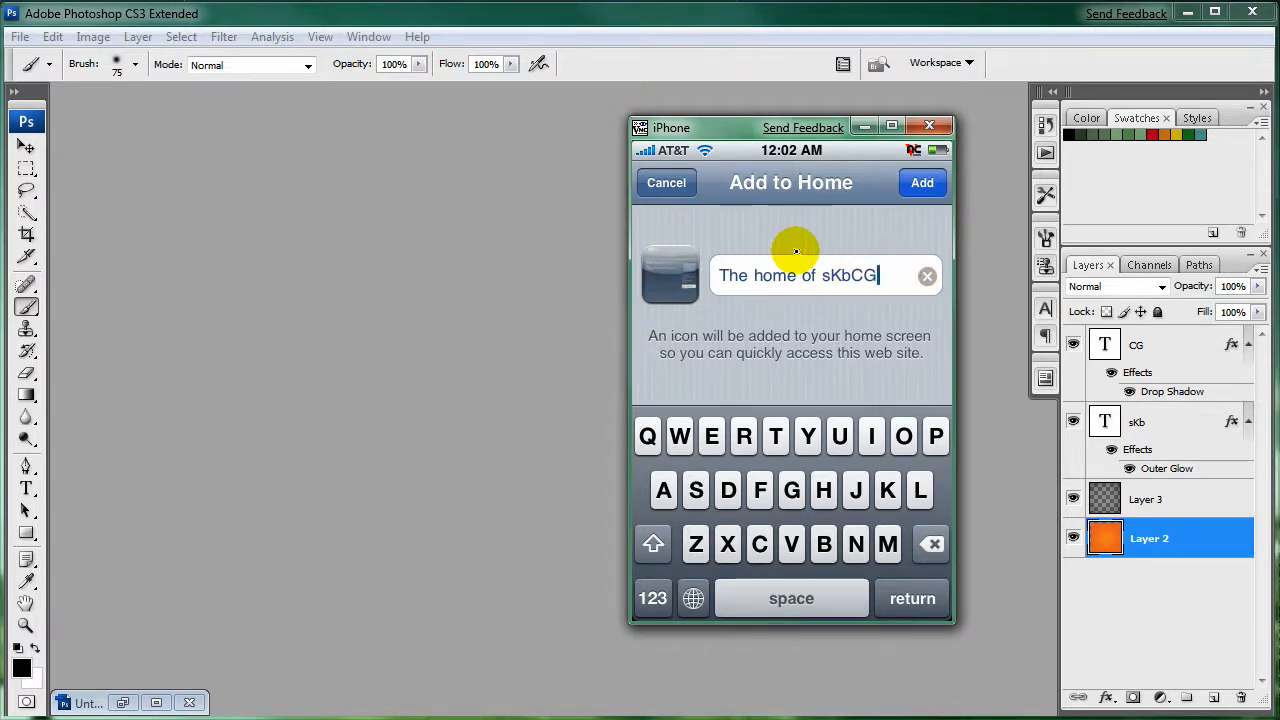
{"action": "mouse_move", "coordinate": [685, 210]}
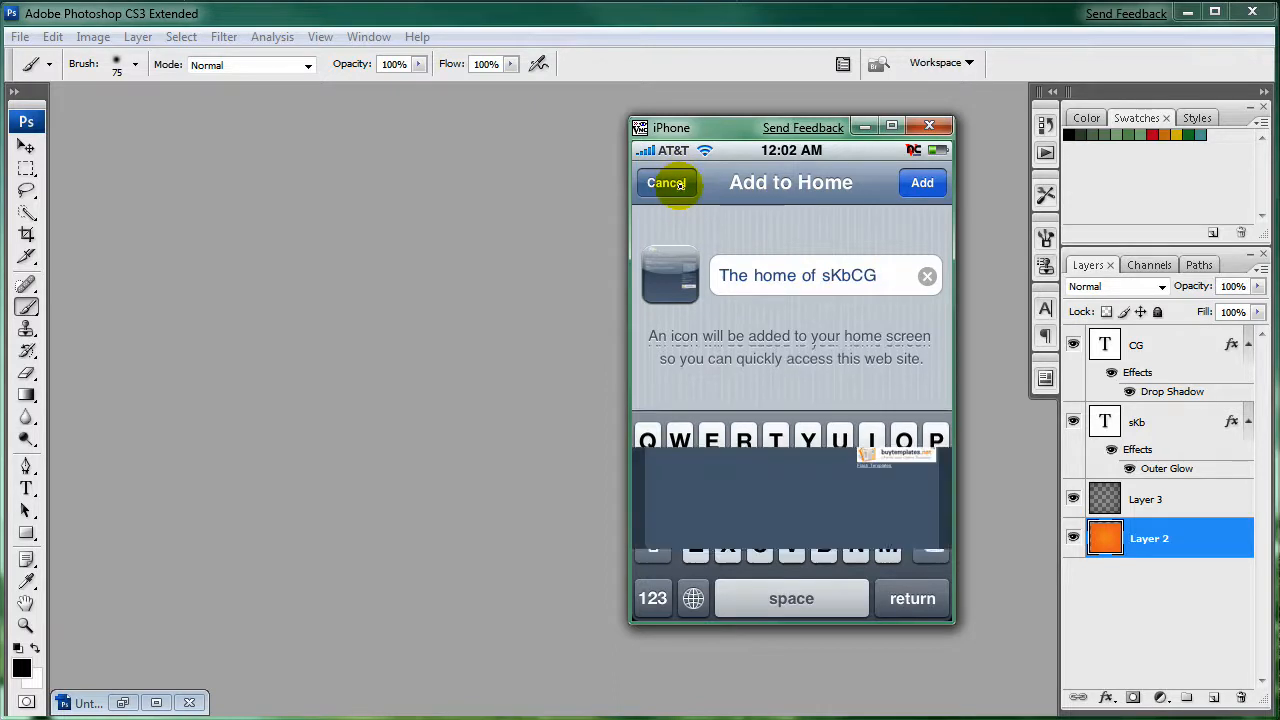
{"action": "left_click", "coordinate": [666, 182]}
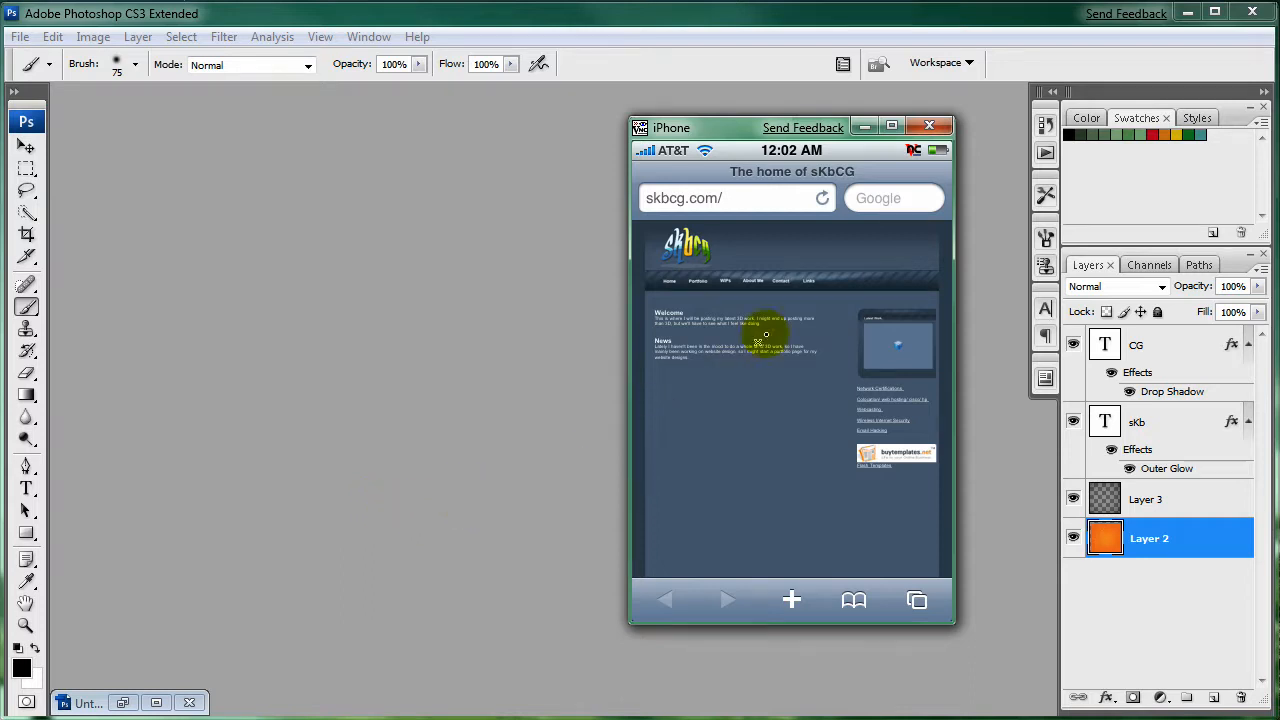
{"action": "left_click", "coordinate": [929, 125]}
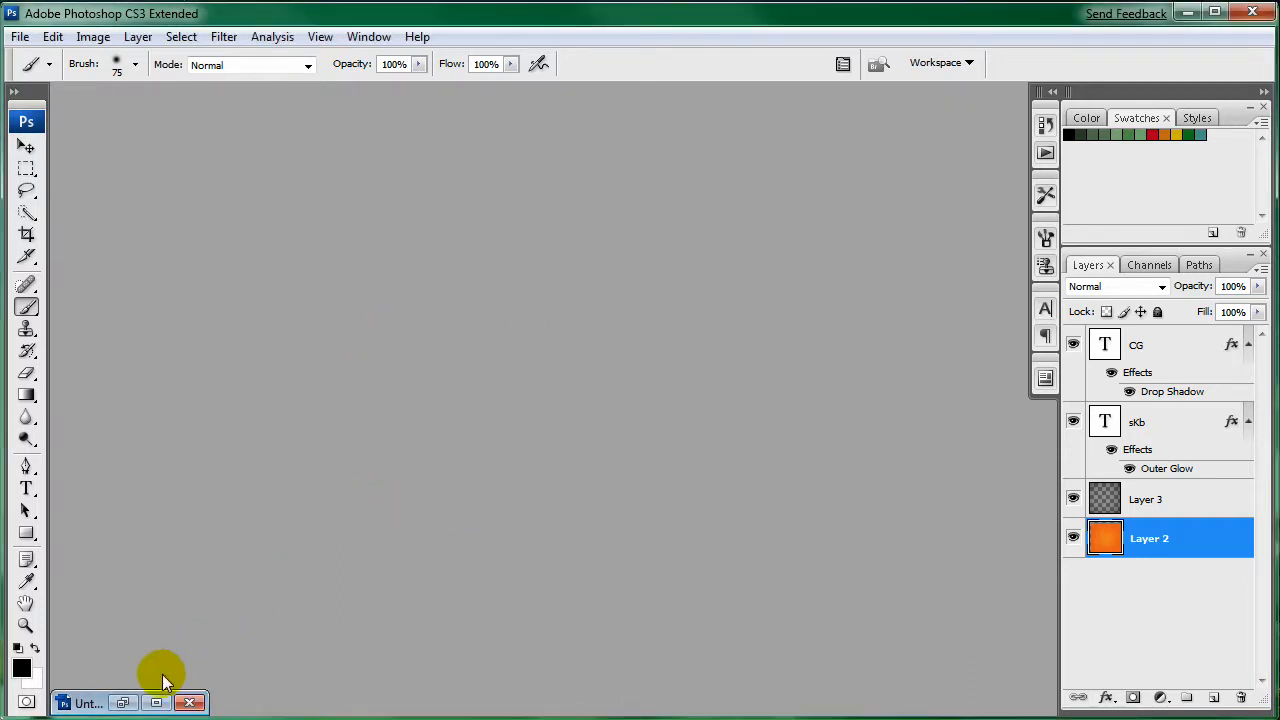
- Restore the minimized Untitled-1 icon document, nudge its window up, and select the Move tool
{"action": "left_click", "coordinate": [90, 703]}
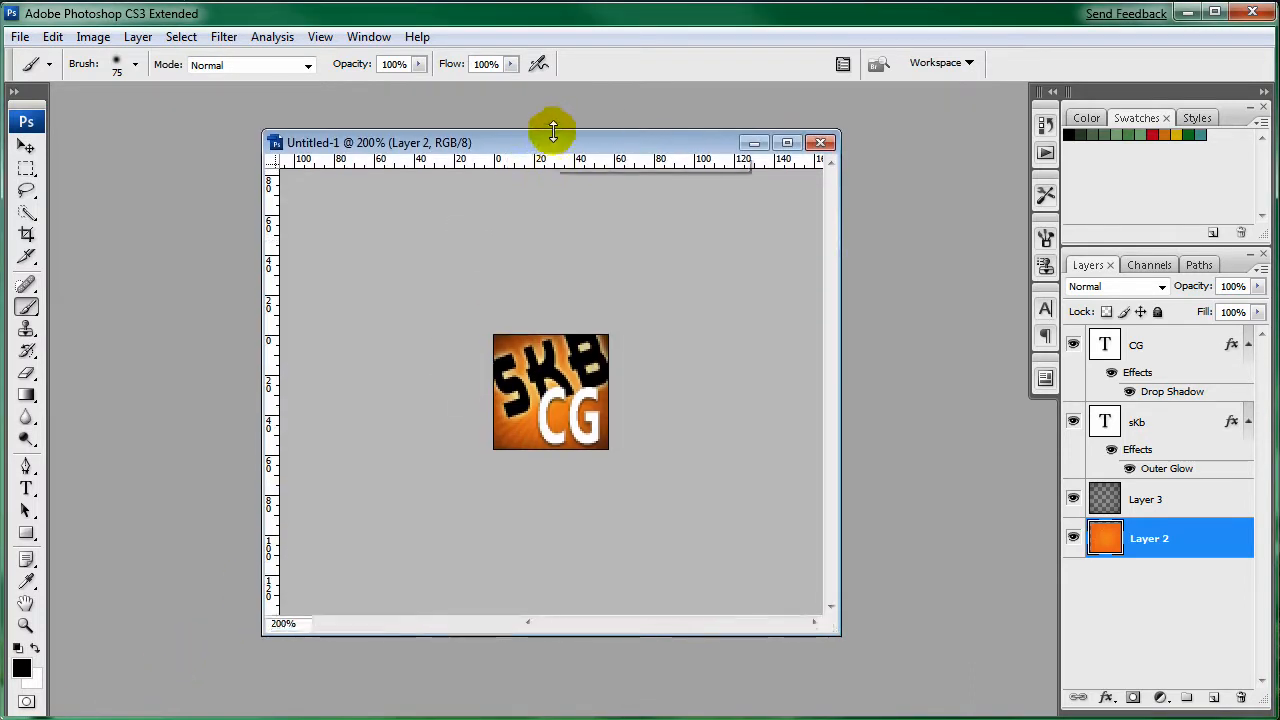
{"action": "left_click_drag", "start_coordinate": [553, 142], "coordinate": [553, 130]}
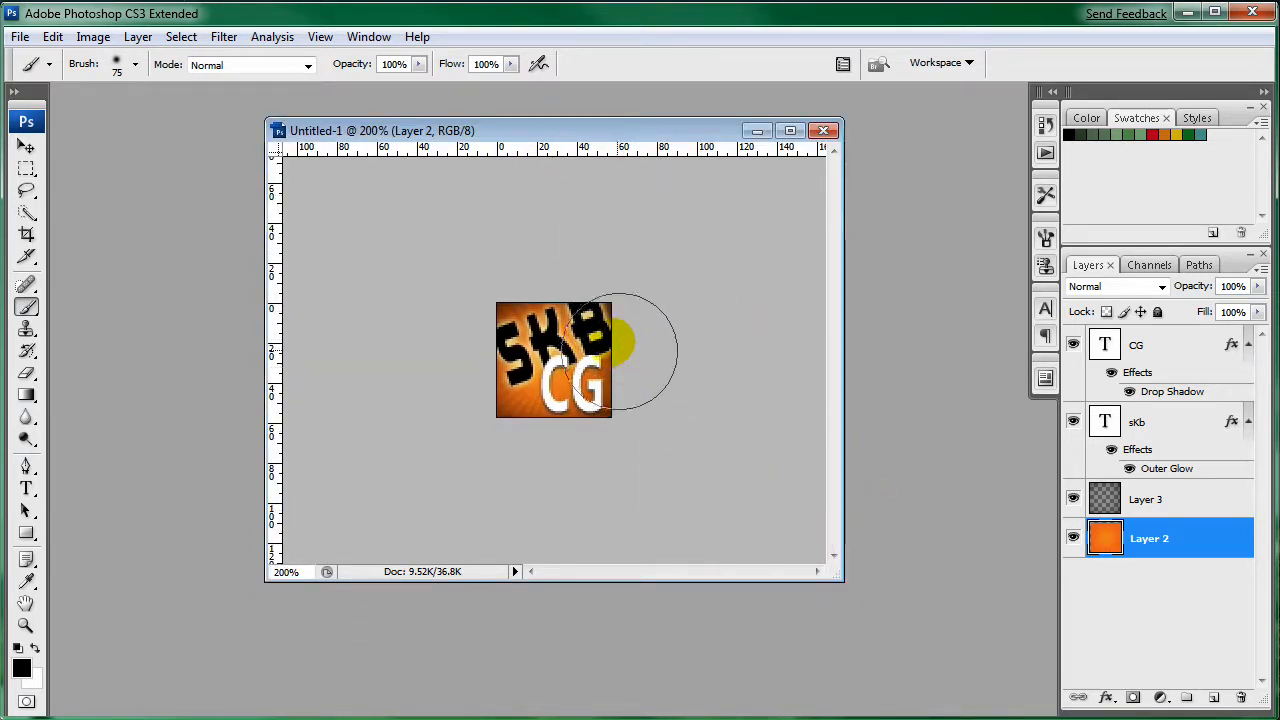
{"action": "left_click", "coordinate": [26, 145]}
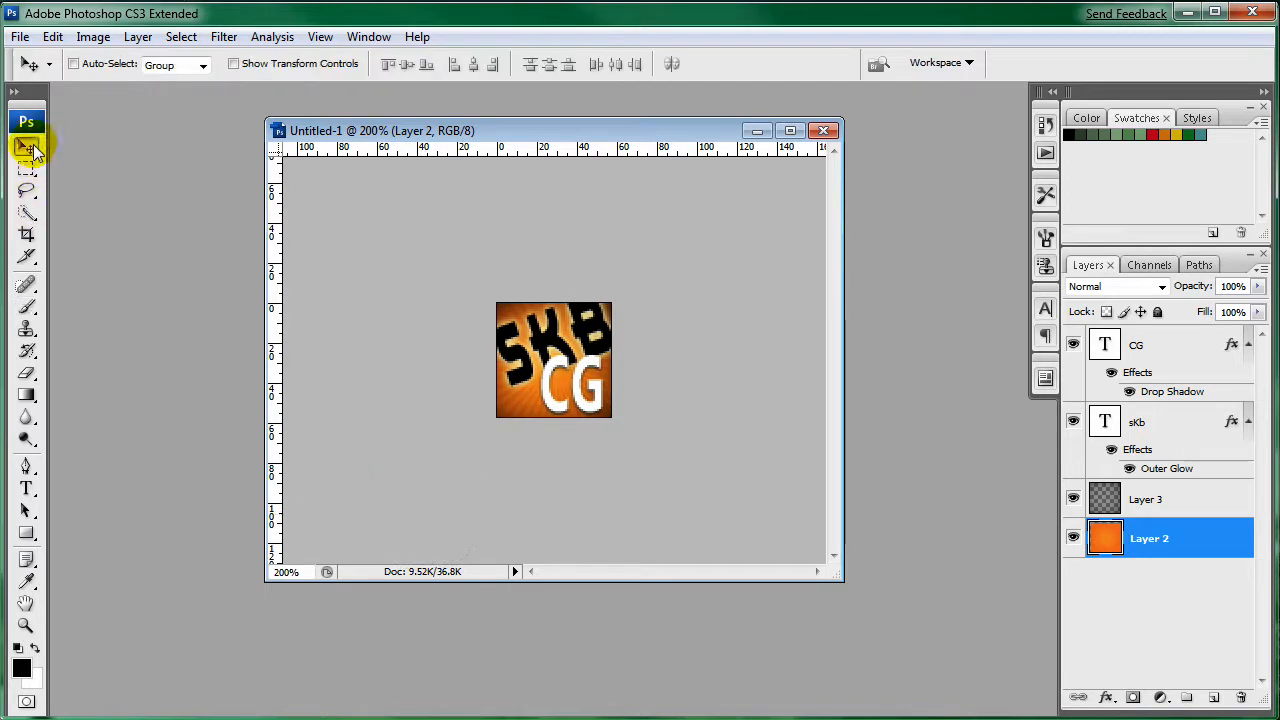
{"action": "mouse_move", "coordinate": [728, 423]}
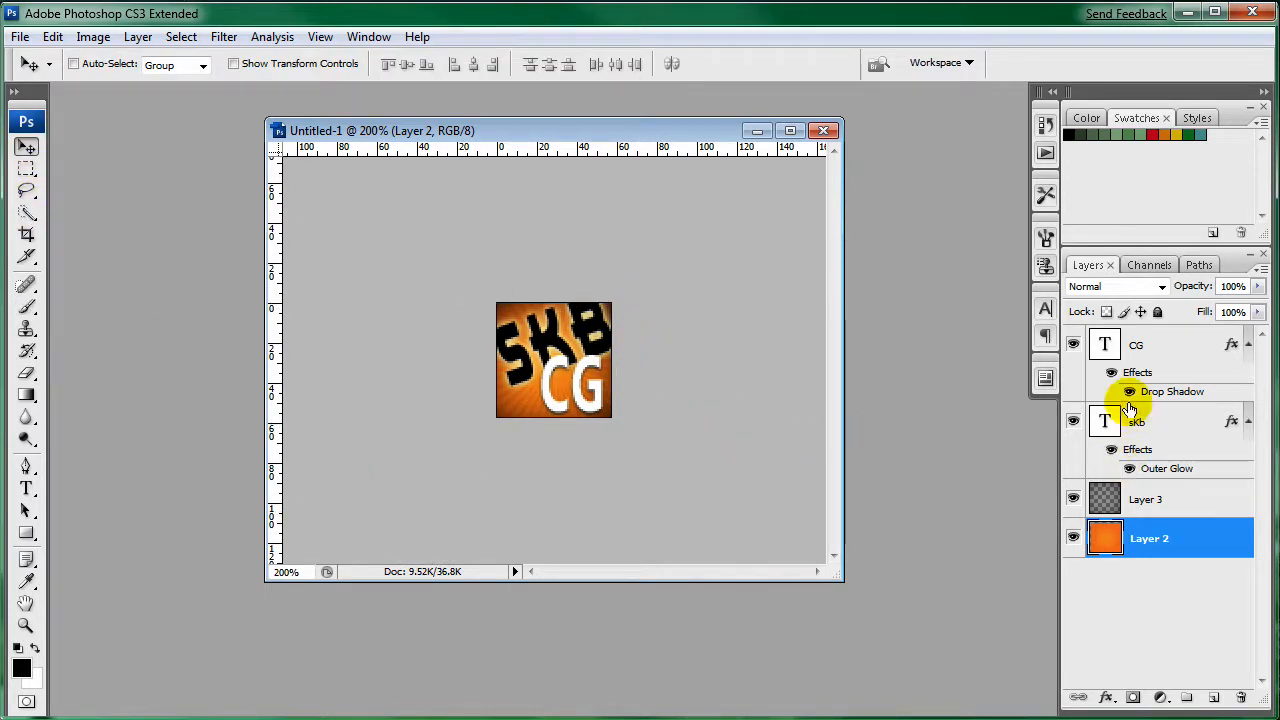
{"action": "mouse_move", "coordinate": [620, 235]}
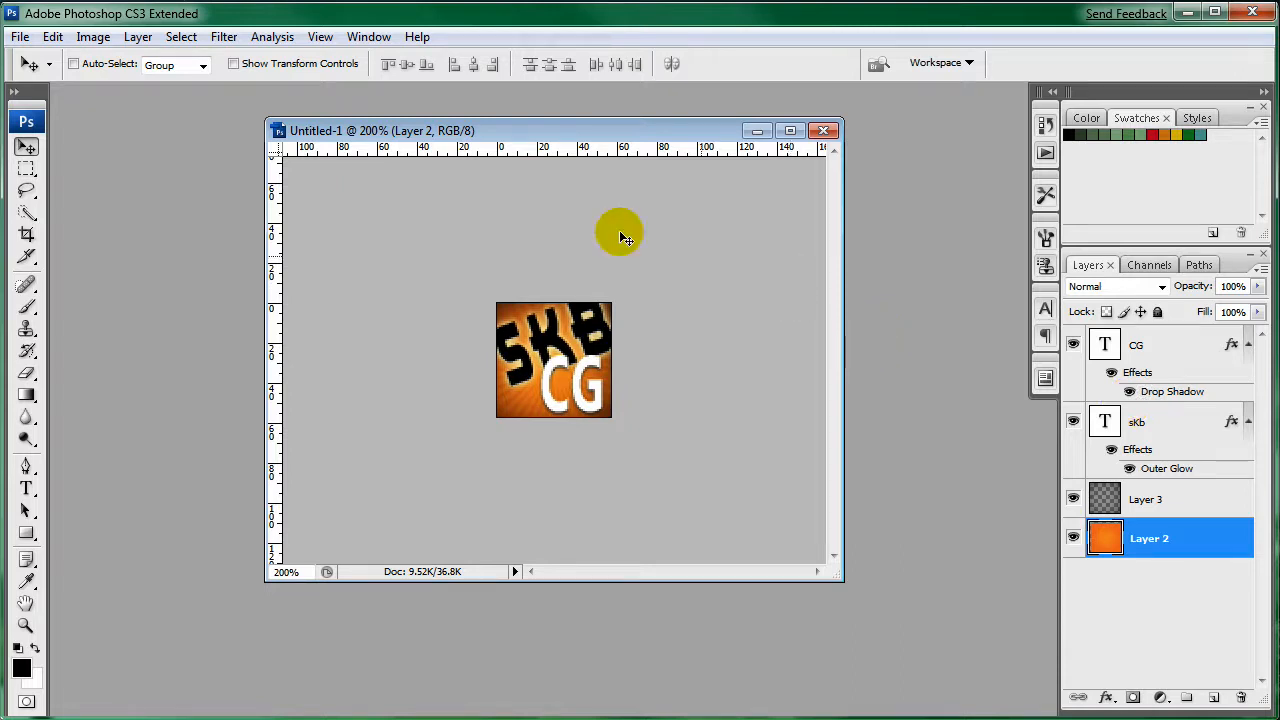
{"action": "left_click", "coordinate": [18, 37]}
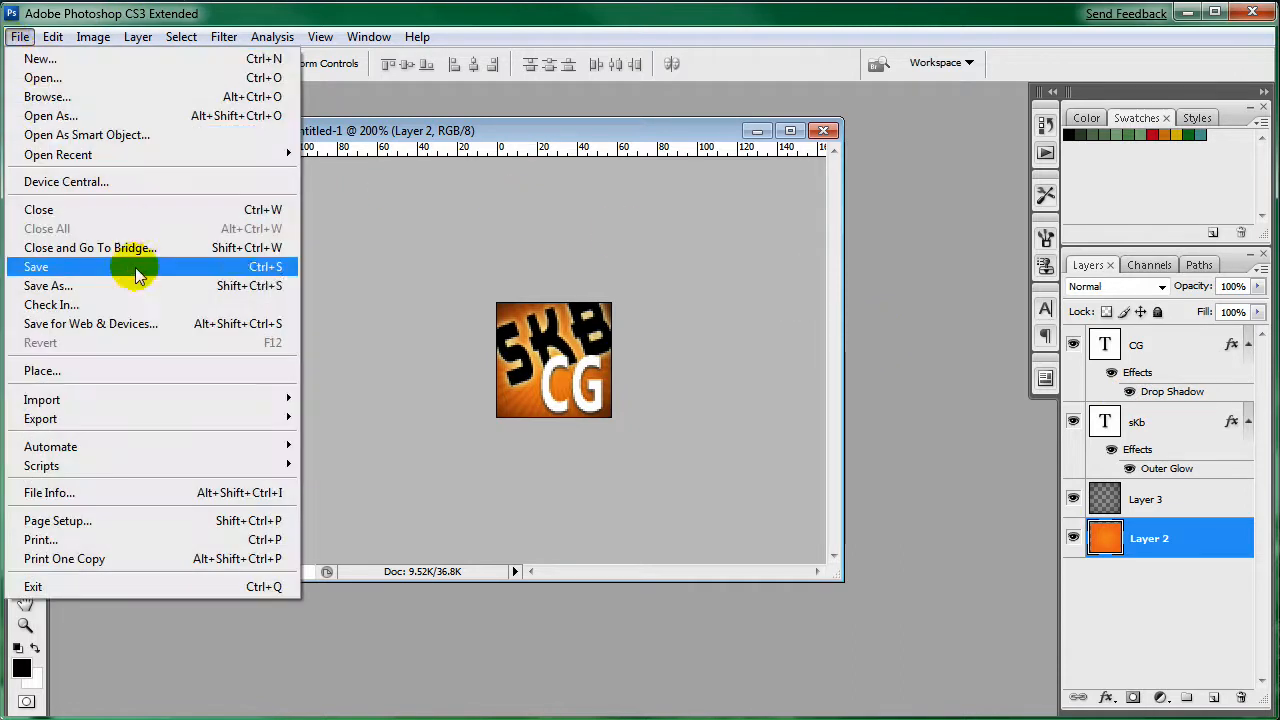
{"action": "mouse_move", "coordinate": [110, 323]}
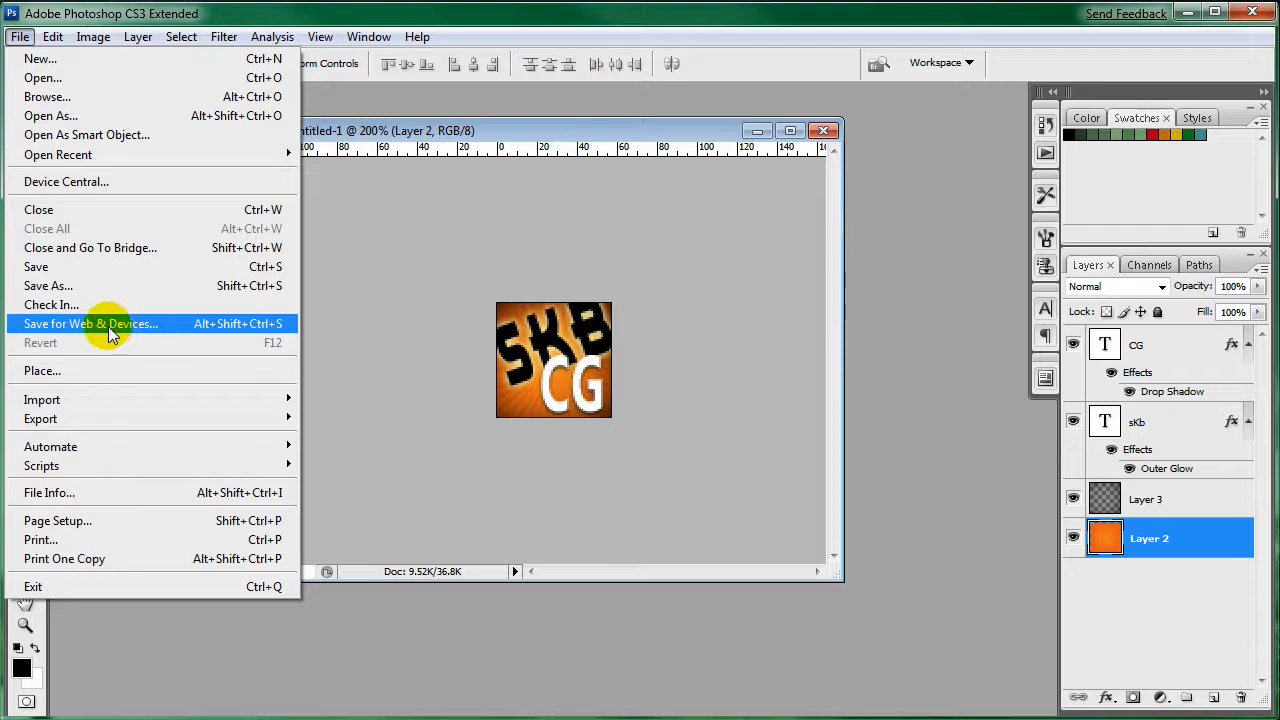
- Preview the icon in Save for Web & Devices as PNG-24 and proceed to save
{"action": "left_click", "coordinate": [90, 323]}
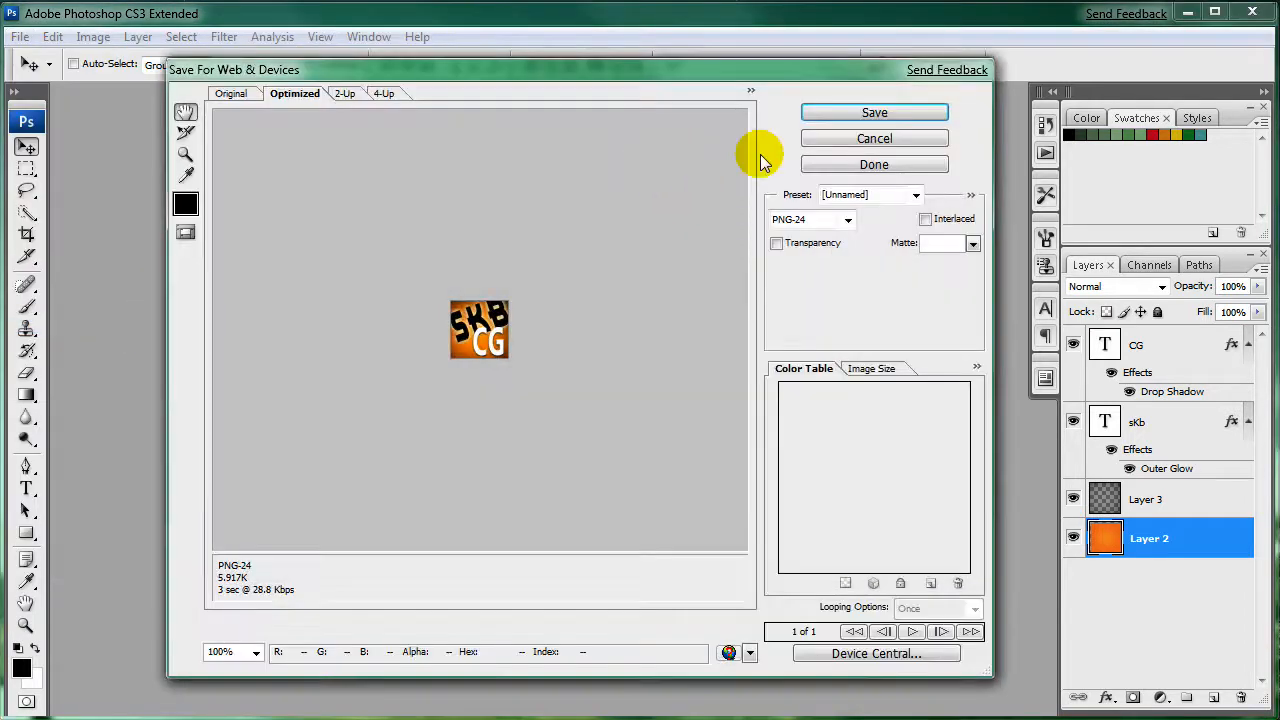
{"action": "mouse_move", "coordinate": [810, 222]}
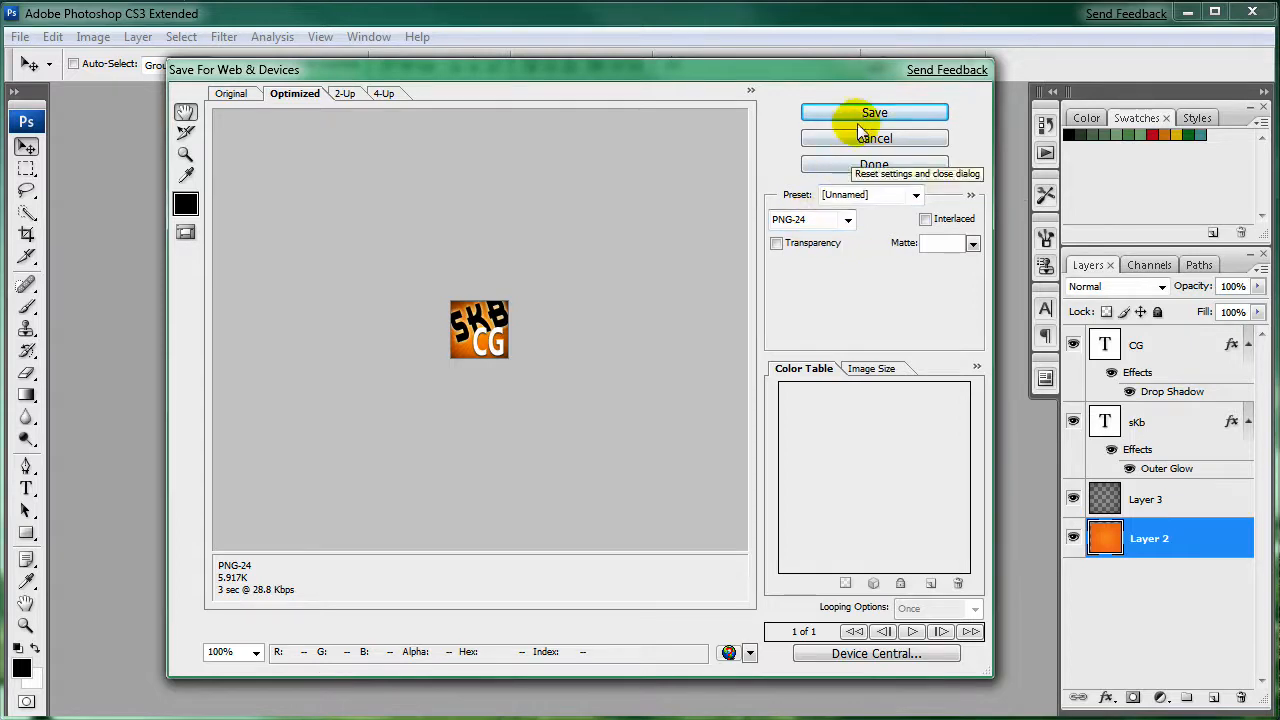
{"action": "left_click", "coordinate": [874, 112]}
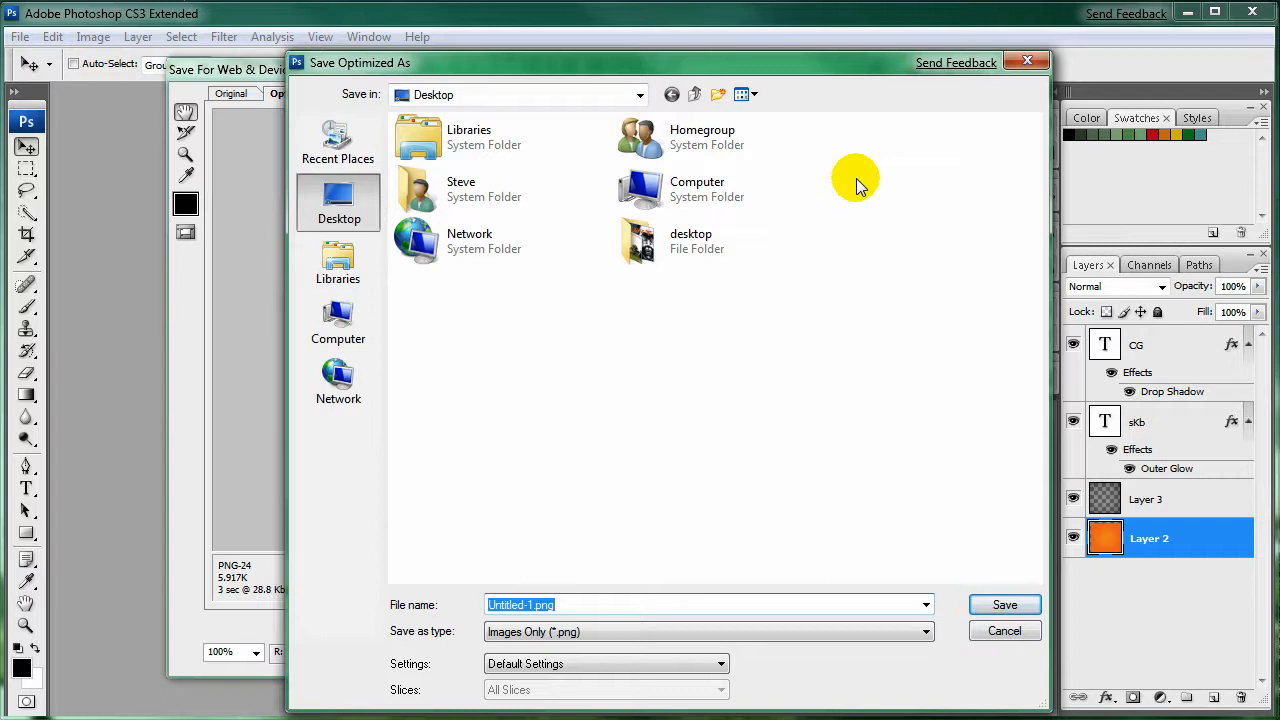
- Save the optimized icon to the Desktop as apple-touch-icon.png
{"action": "type", "text": "apple-touch"}
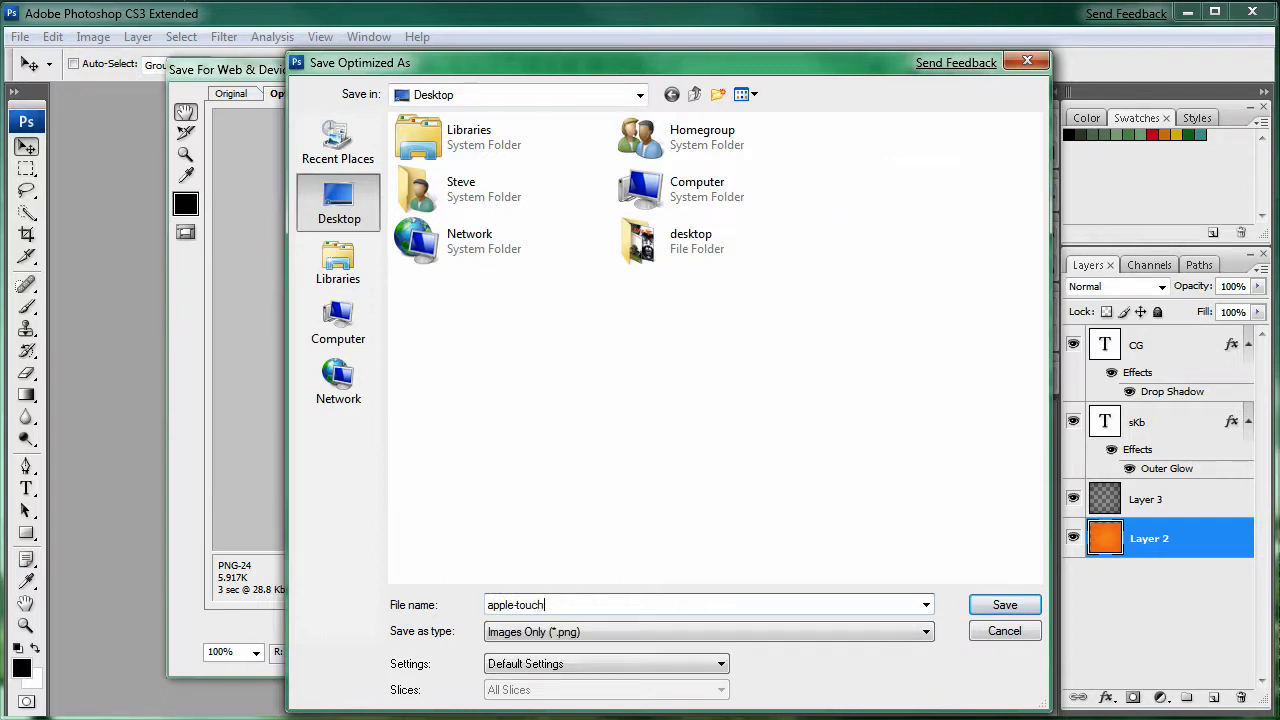
{"action": "type", "text": "-icon"}
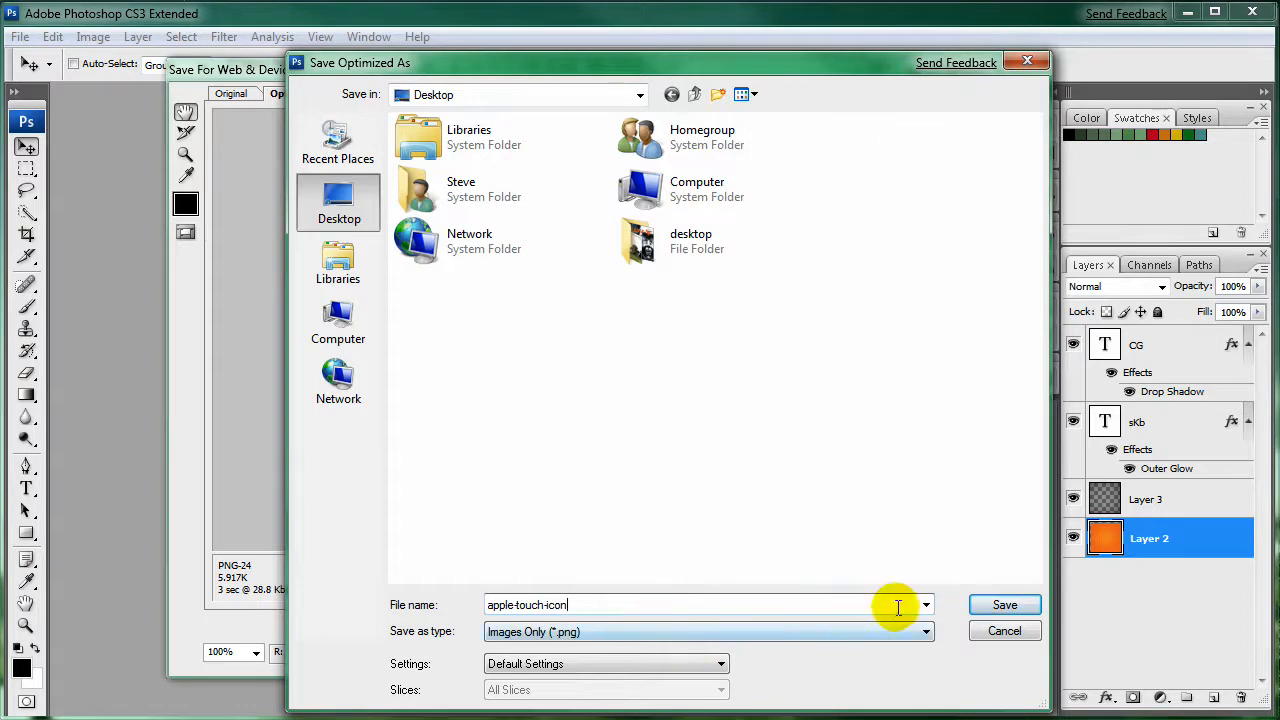
{"action": "left_click", "coordinate": [1004, 604]}
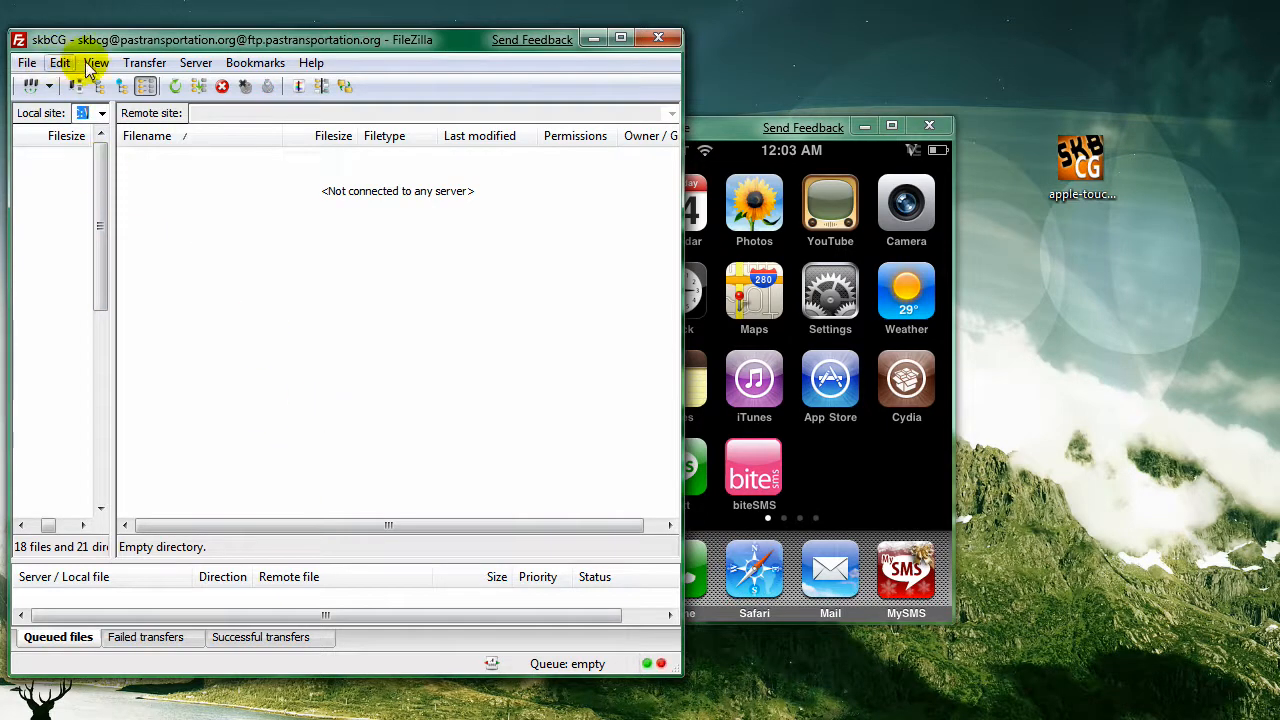
- Show FileZilla's remote directory tree and upload apple-touch-icon.png to the site root
{"action": "left_click", "coordinate": [96, 62]}
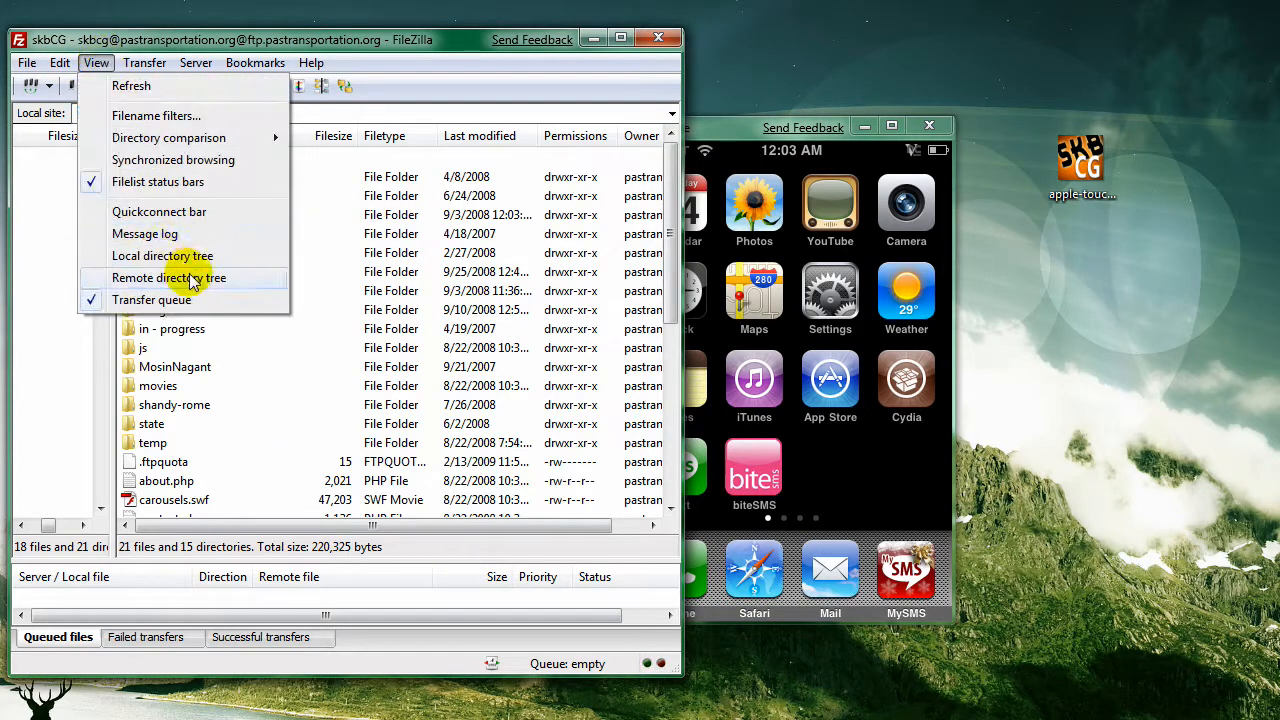
{"action": "left_click", "coordinate": [167, 277]}
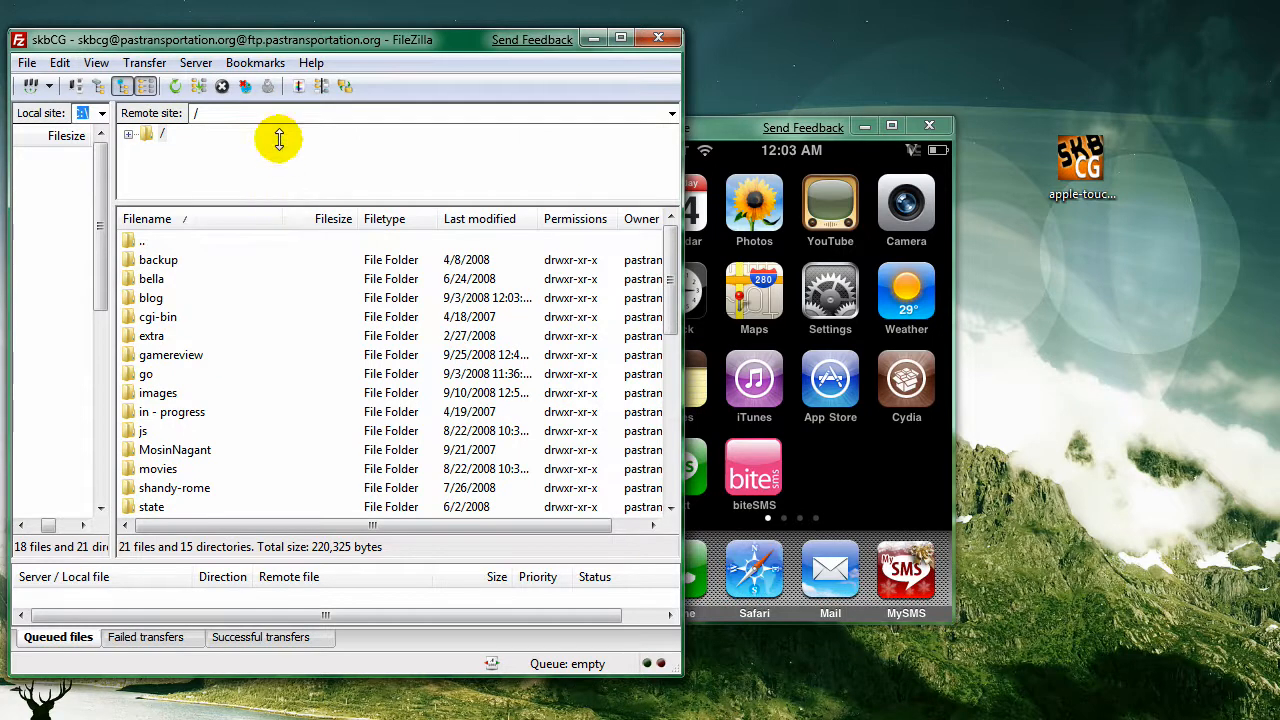
{"action": "scroll", "scroll_direction": "down", "scroll_amount": 3}
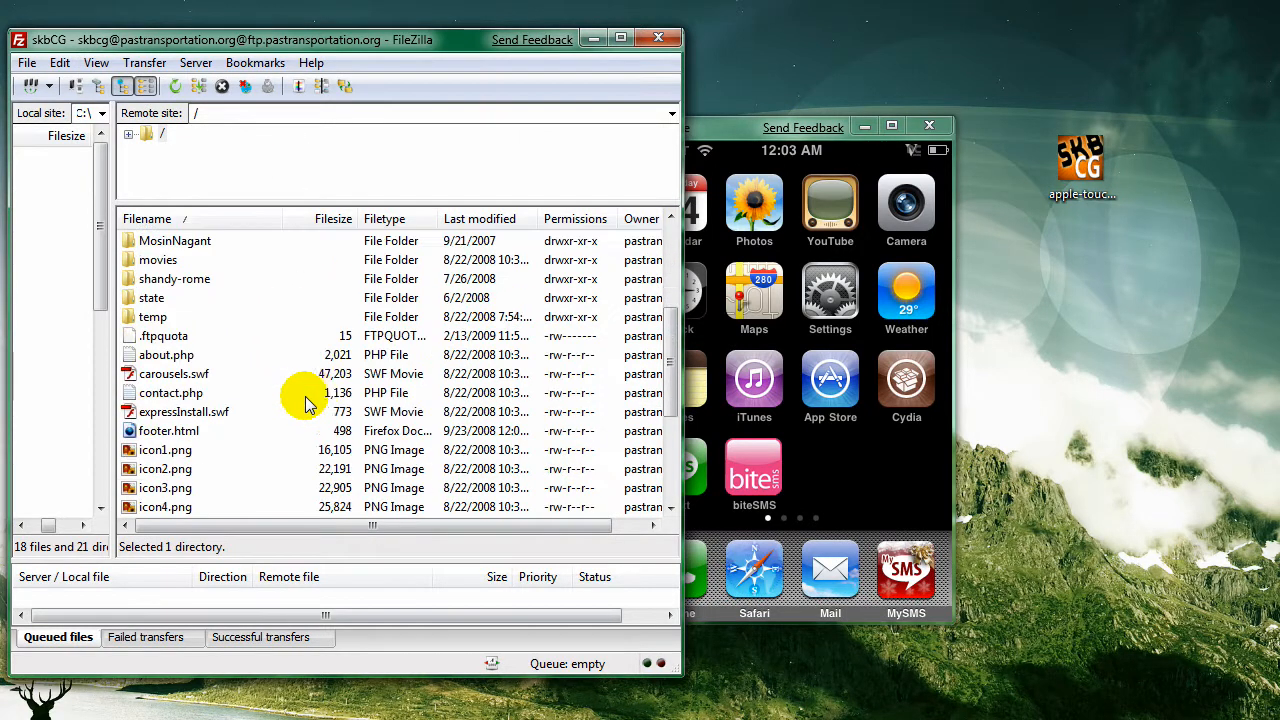
{"action": "scroll", "scroll_direction": "down", "scroll_amount": 3}
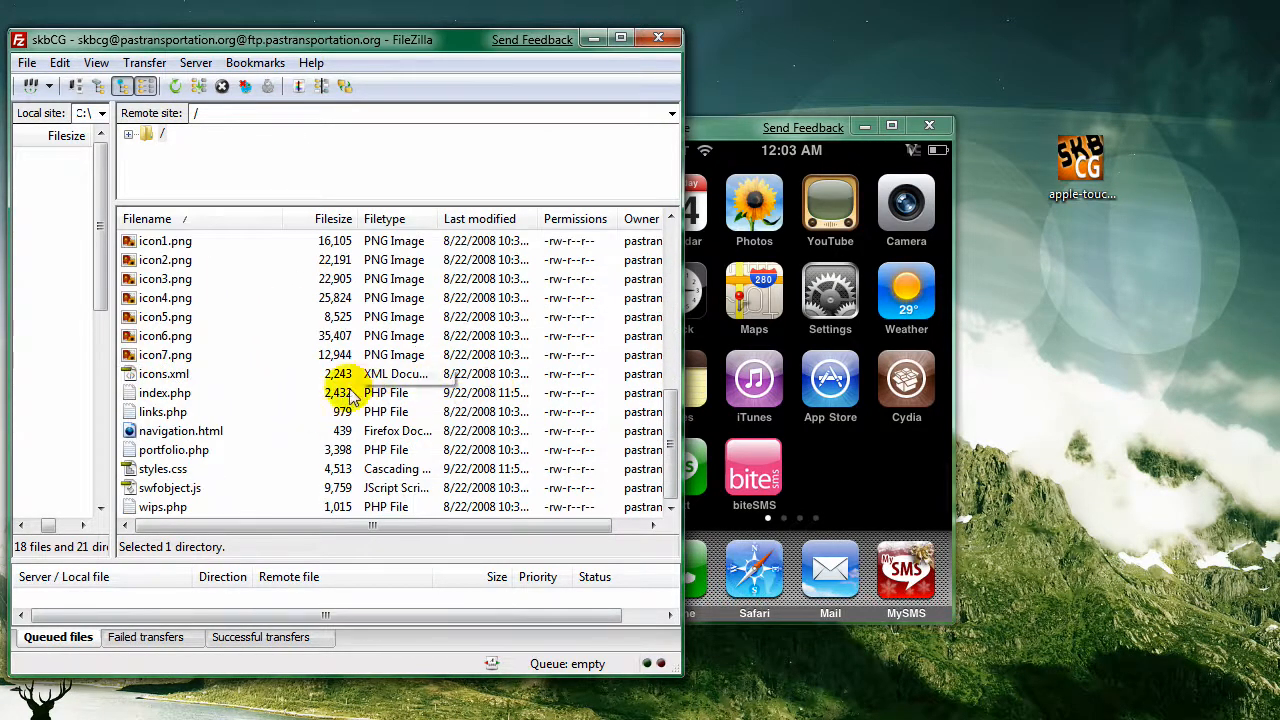
{"action": "mouse_move", "coordinate": [237, 405]}
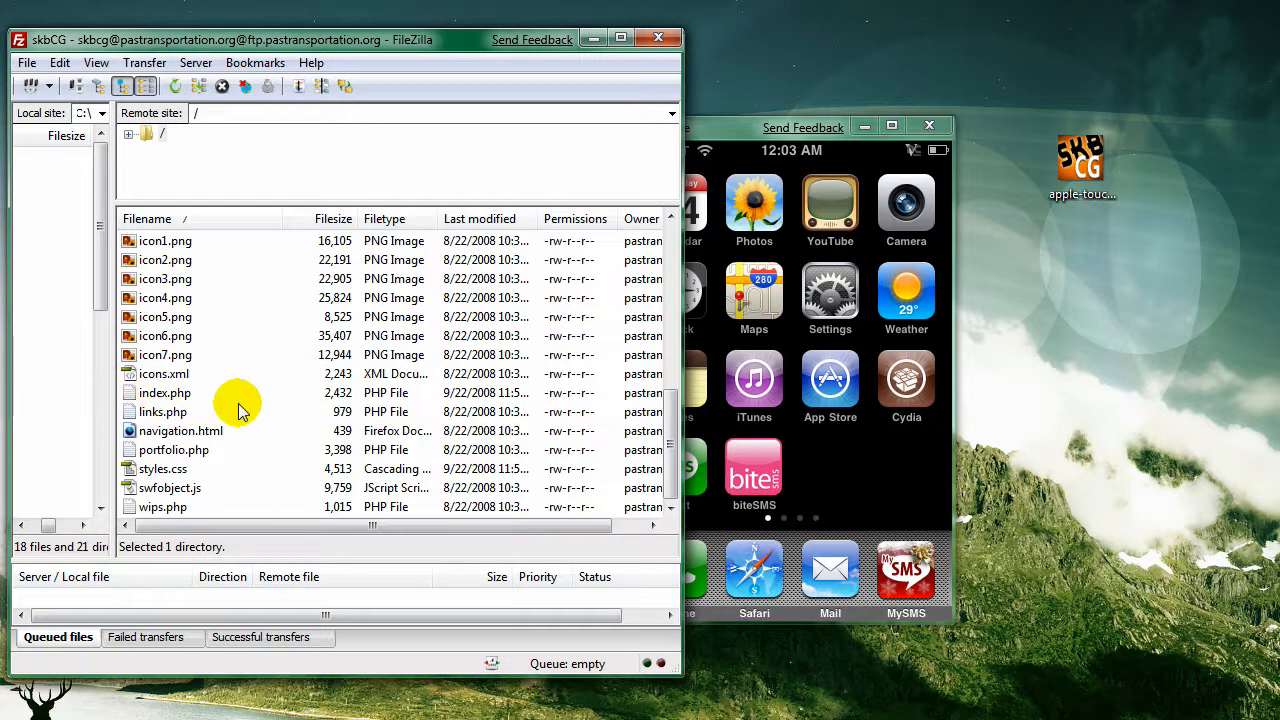
{"action": "mouse_move", "coordinate": [1083, 160]}
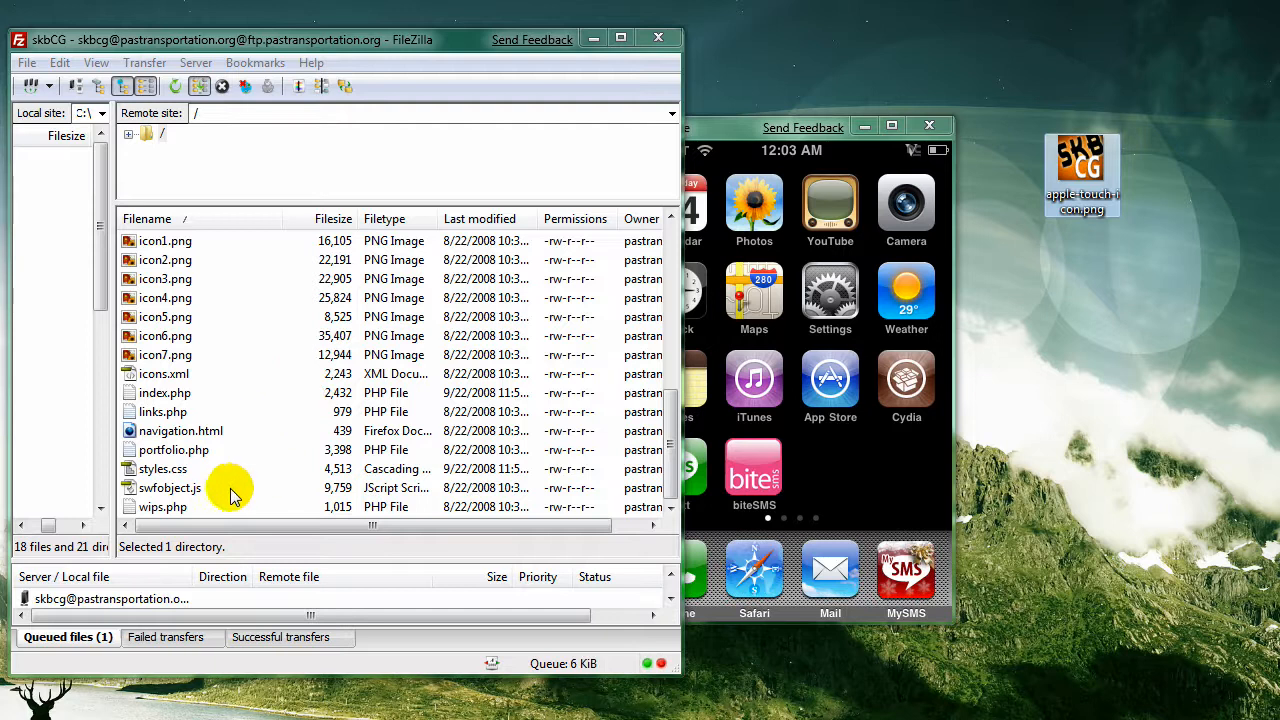
{"action": "left_click", "coordinate": [165, 468]}
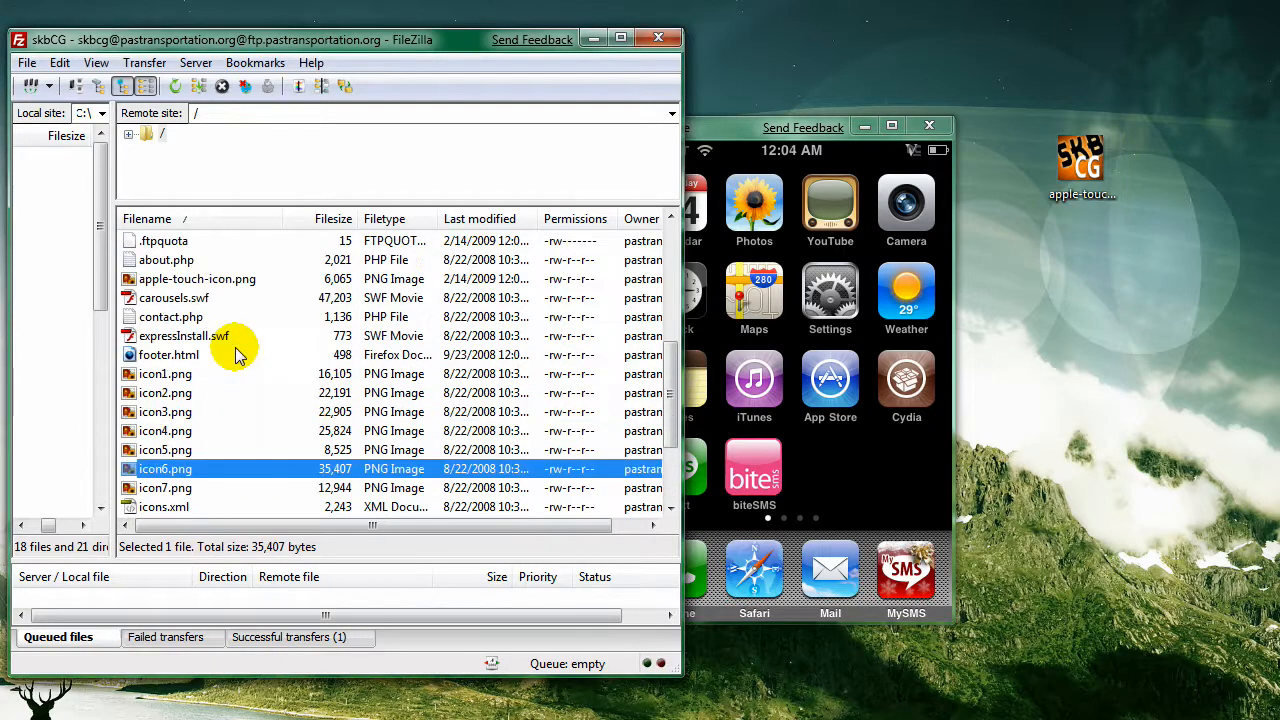
{"action": "left_click", "coordinate": [197, 278]}
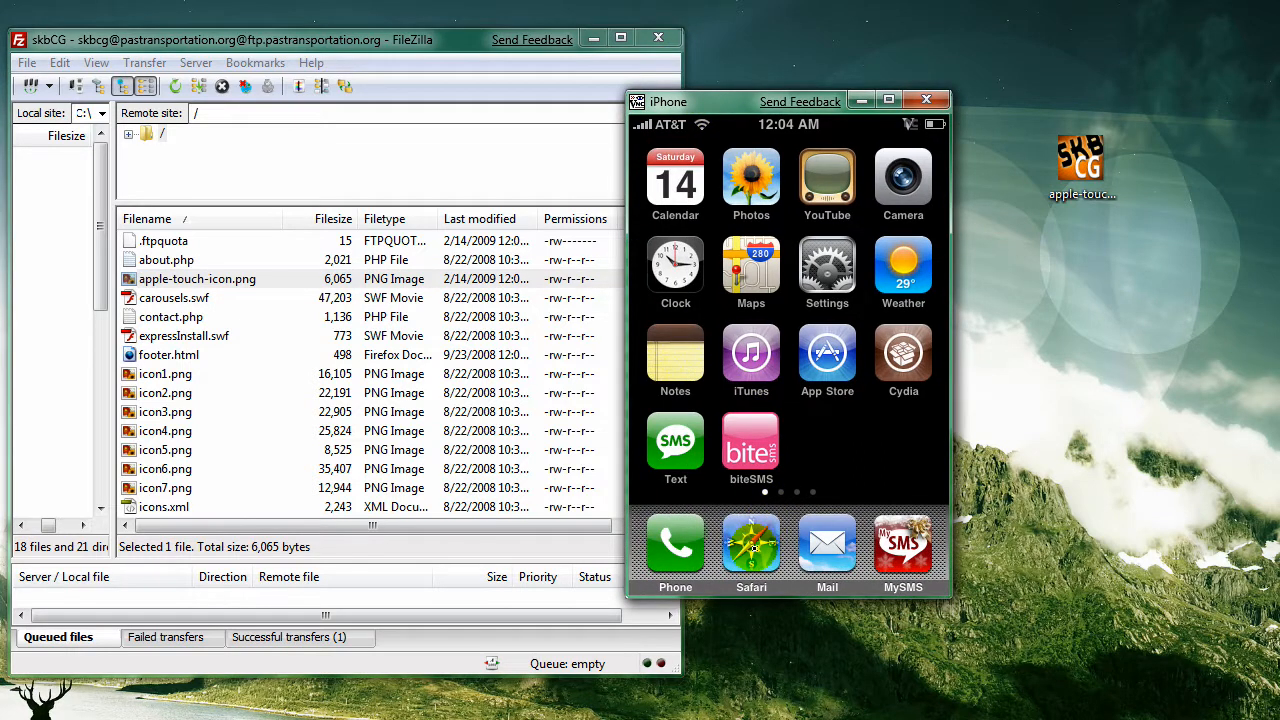
- Add skbcg.com to the simulator home screen as a web clip titled 'sKbCG'
{"action": "left_click", "coordinate": [751, 543]}
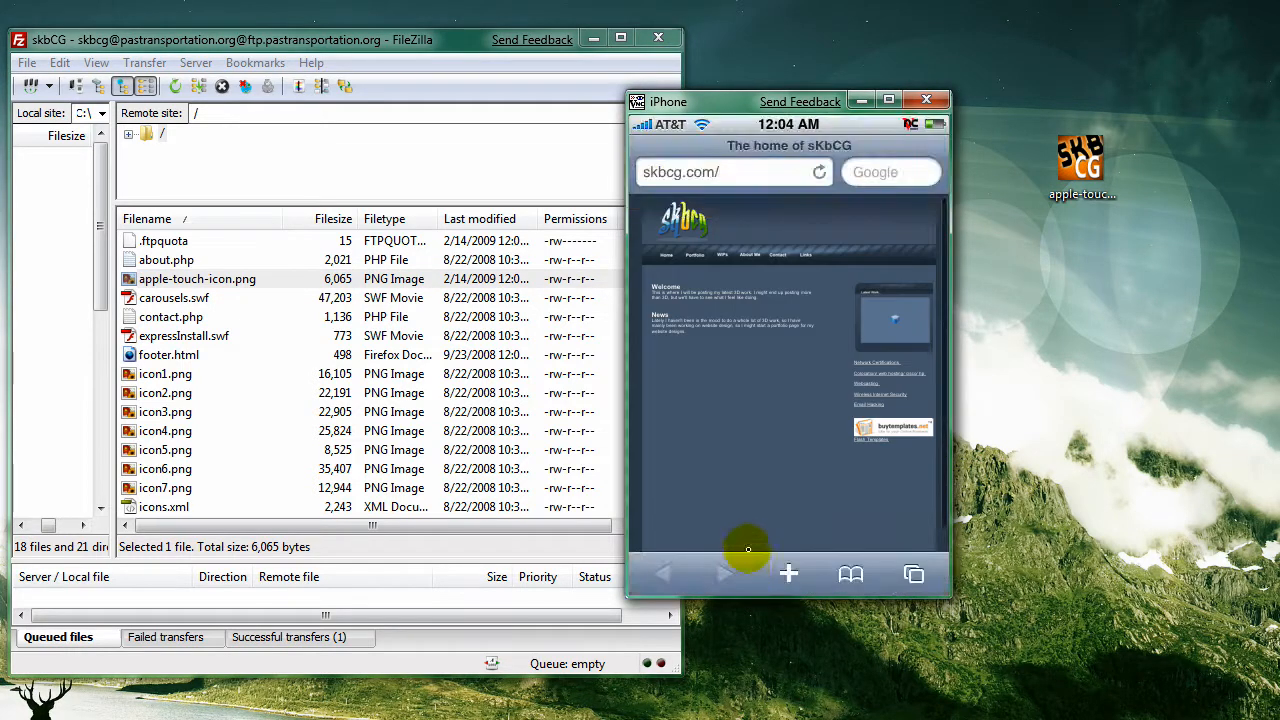
{"action": "left_click", "coordinate": [789, 573]}
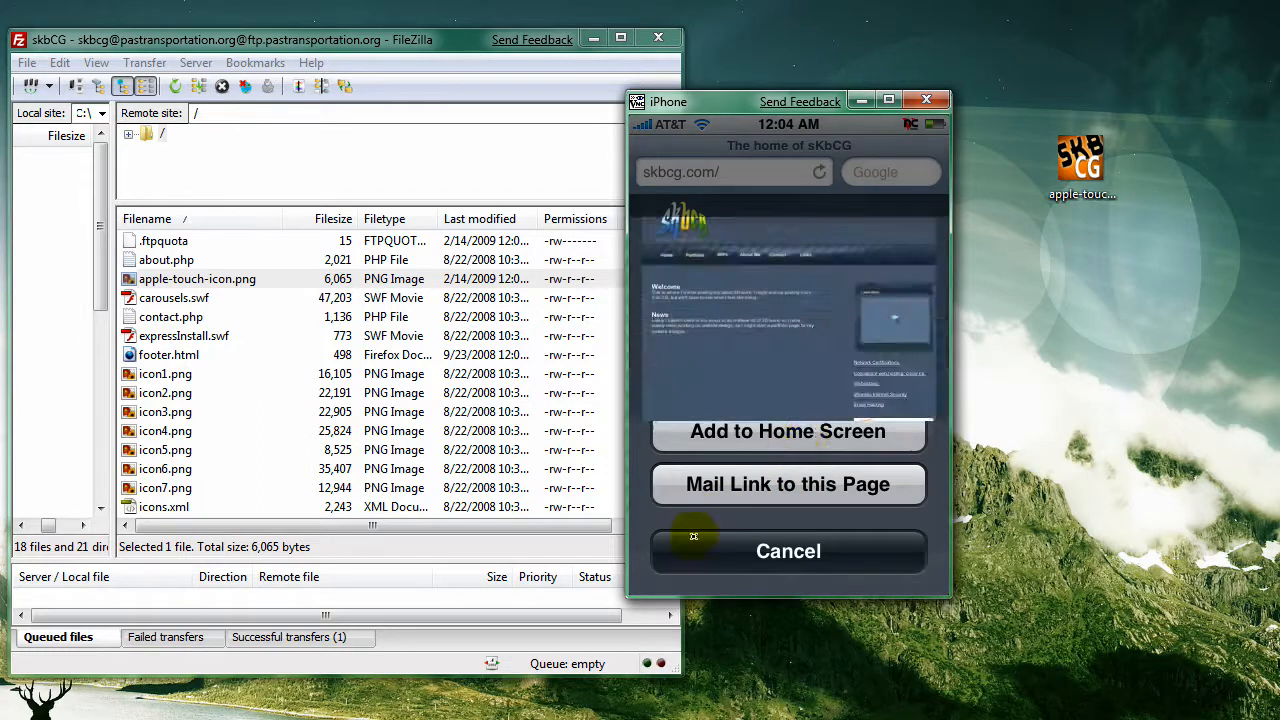
{"action": "left_click", "coordinate": [787, 431]}
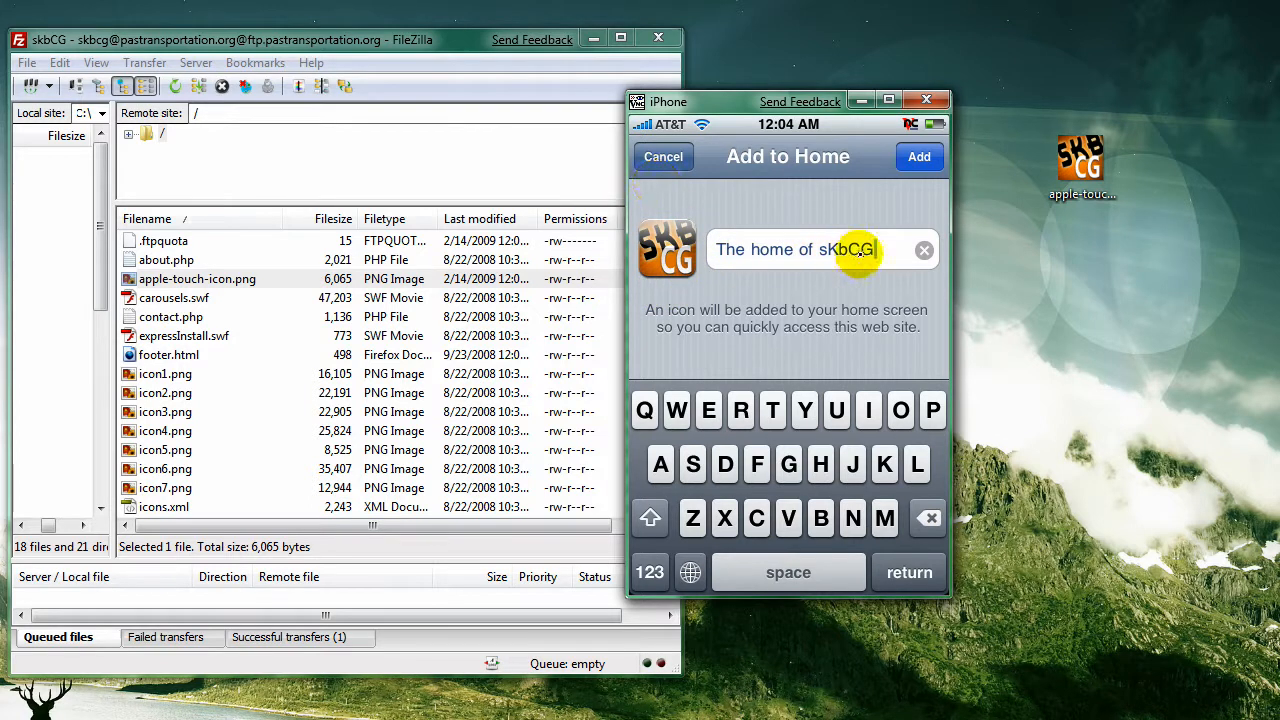
{"action": "left_click", "coordinate": [927, 517]}
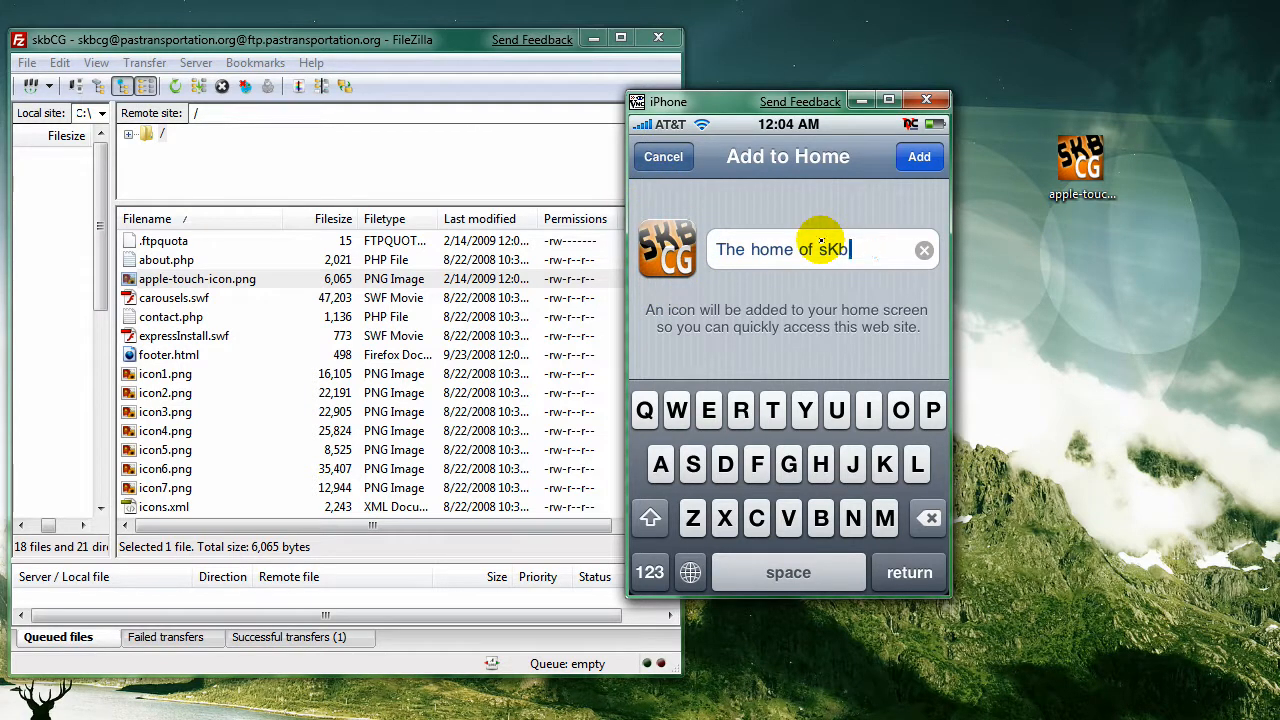
{"action": "left_click", "coordinate": [923, 250]}
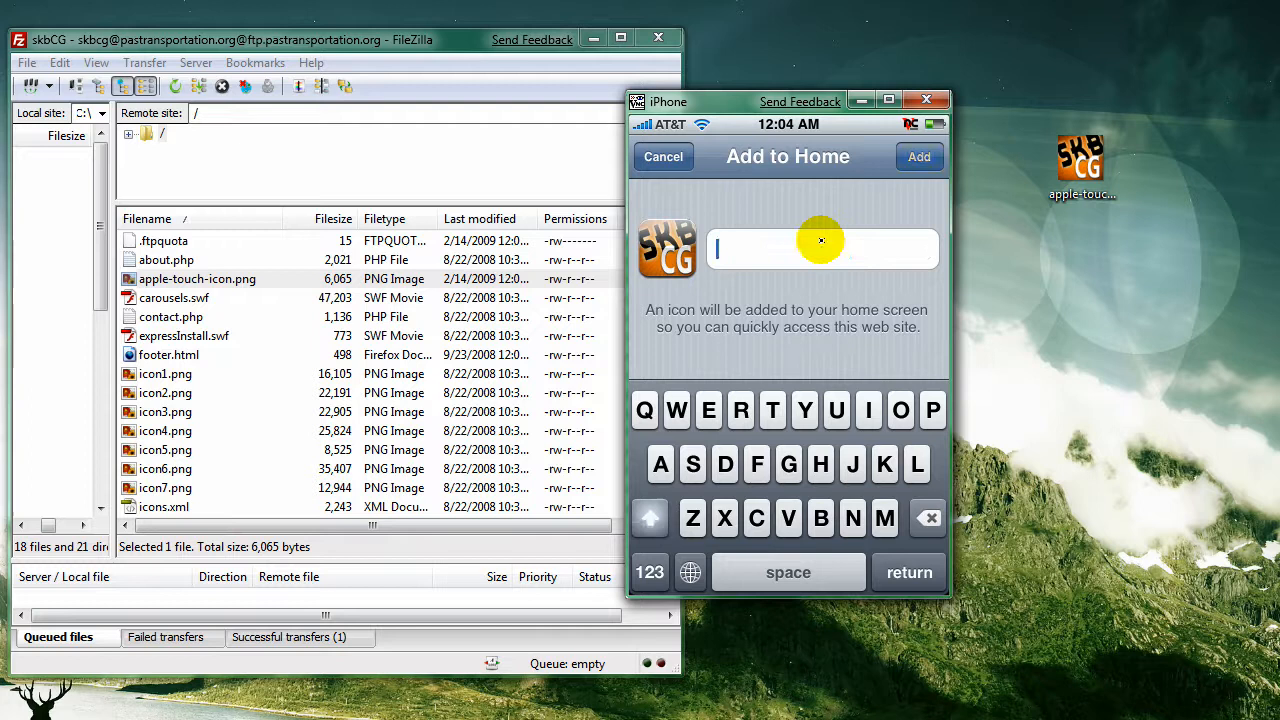
{"action": "type", "text": "sKbCG"}
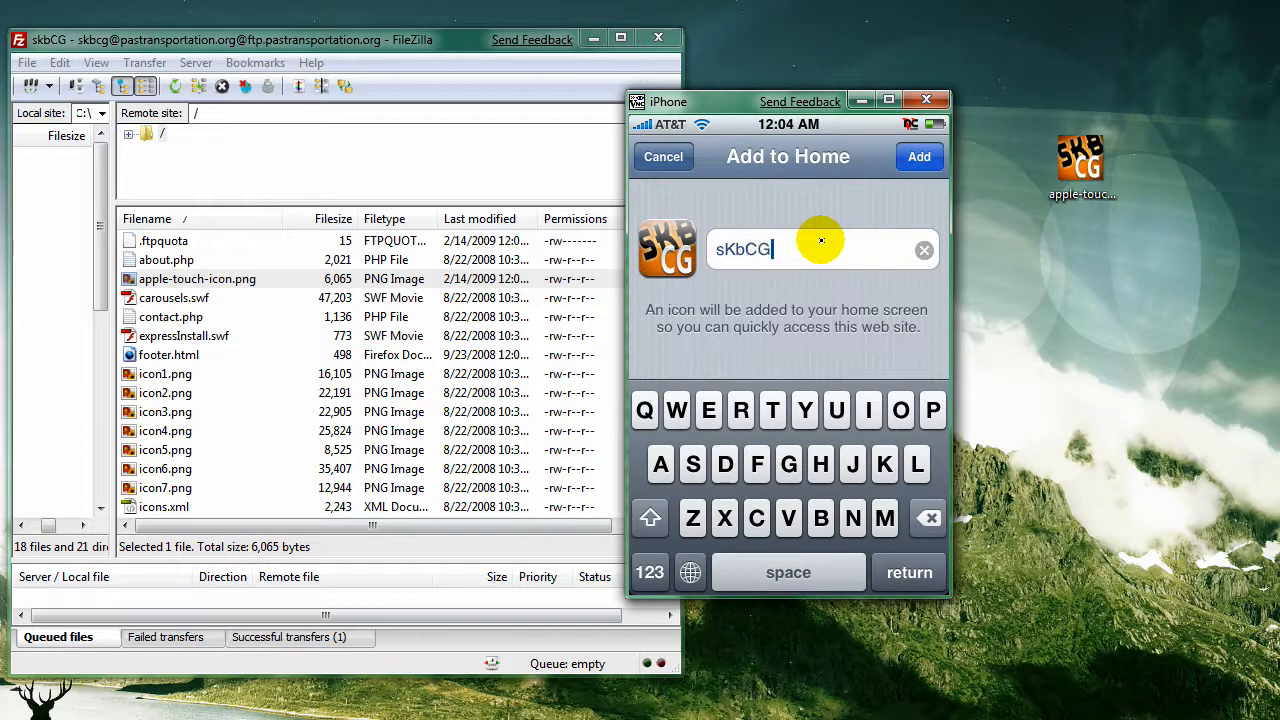
{"action": "left_click", "coordinate": [919, 156]}
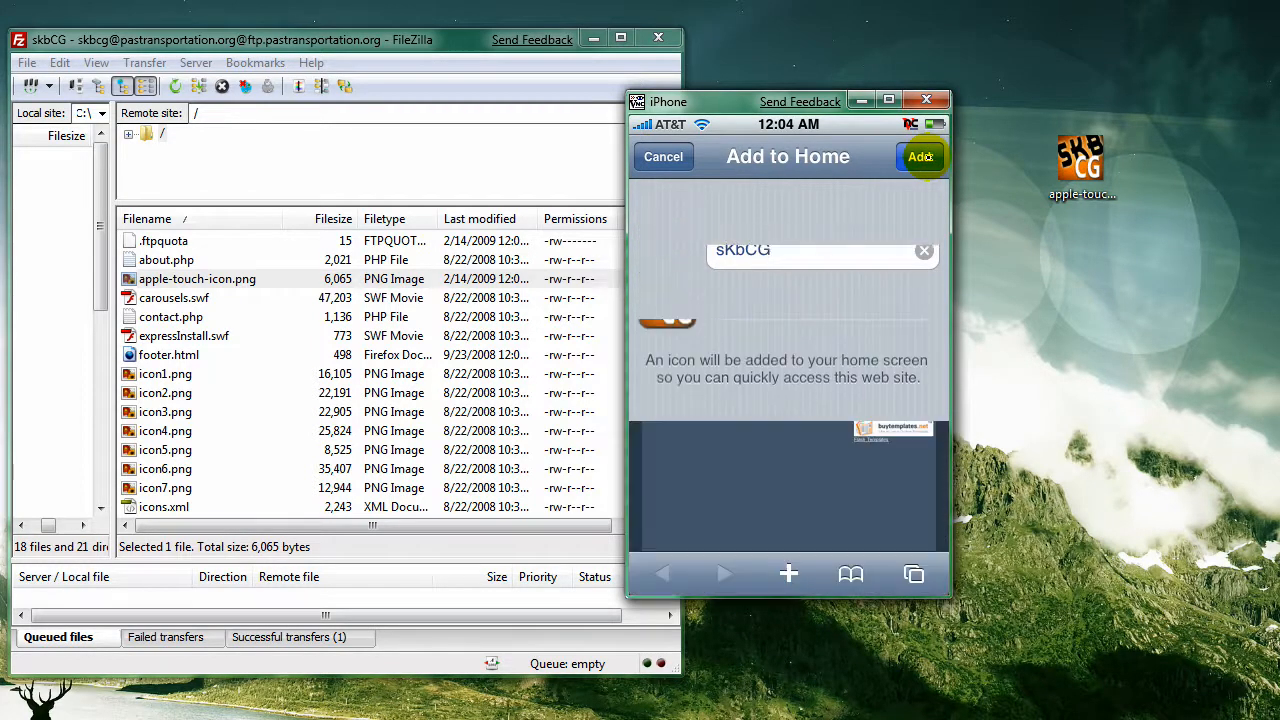
{"action": "left_click", "coordinate": [919, 156]}
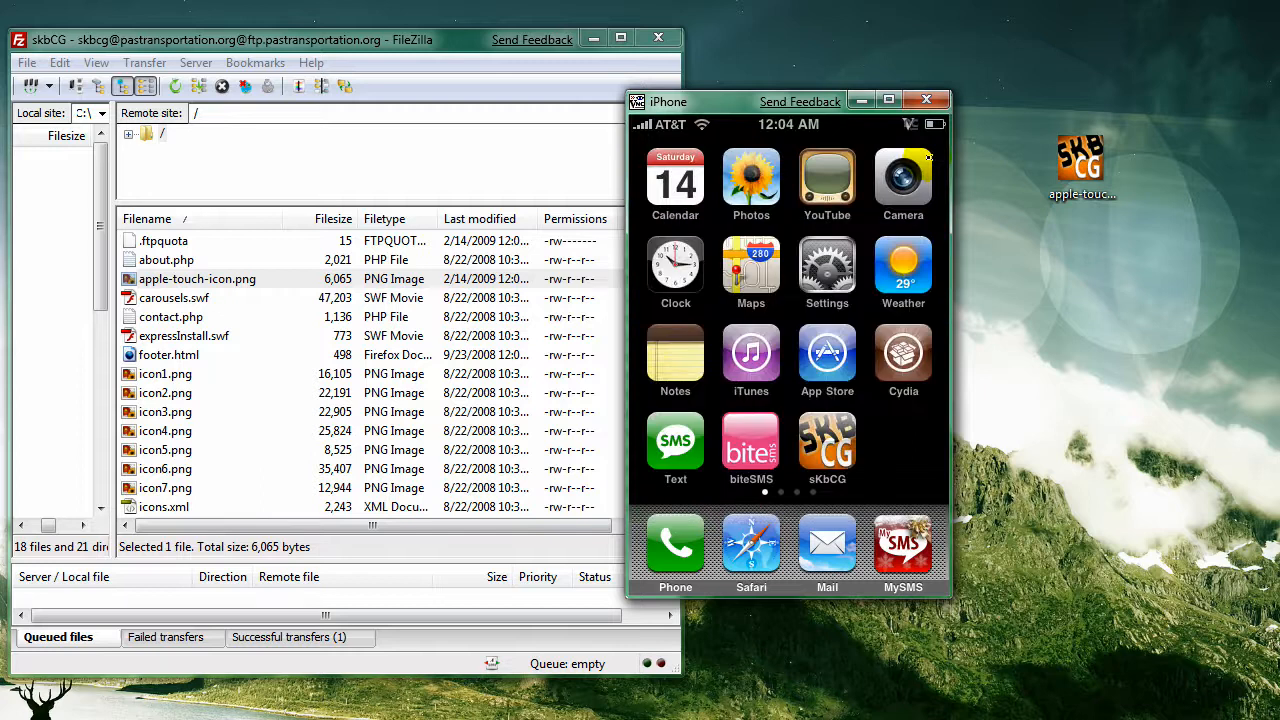
{"action": "mouse_move", "coordinate": [930, 471]}
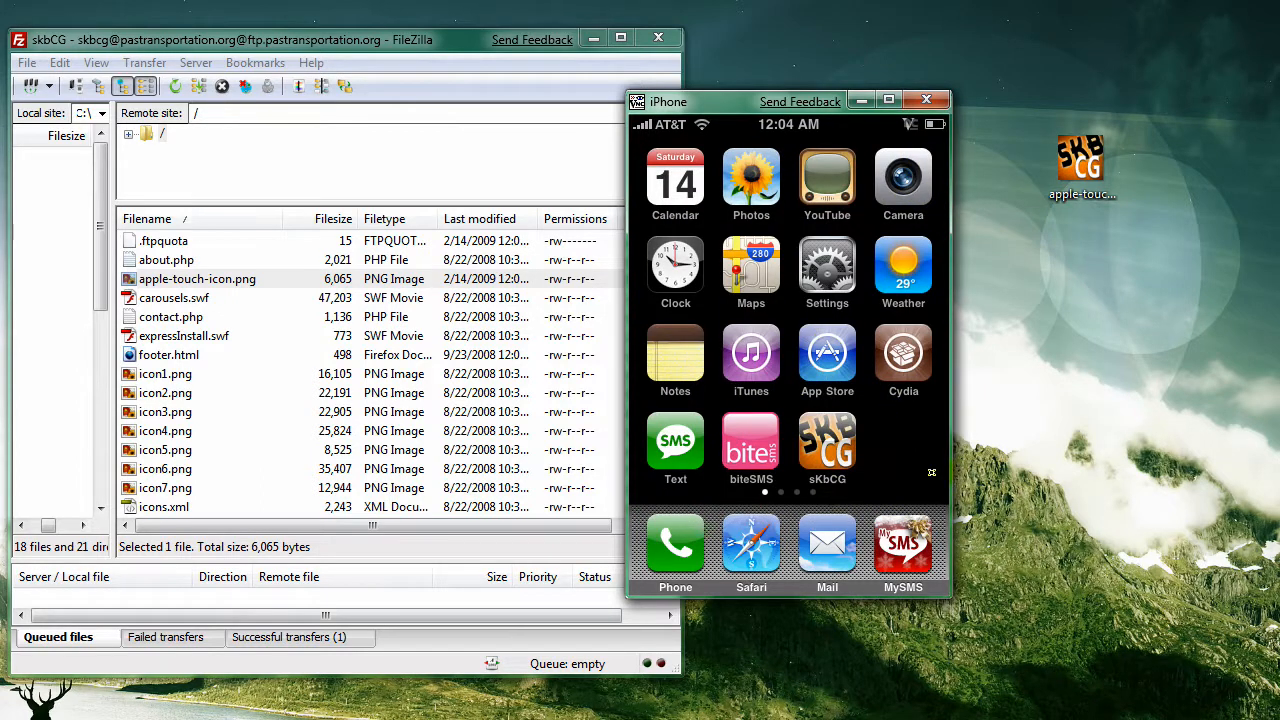